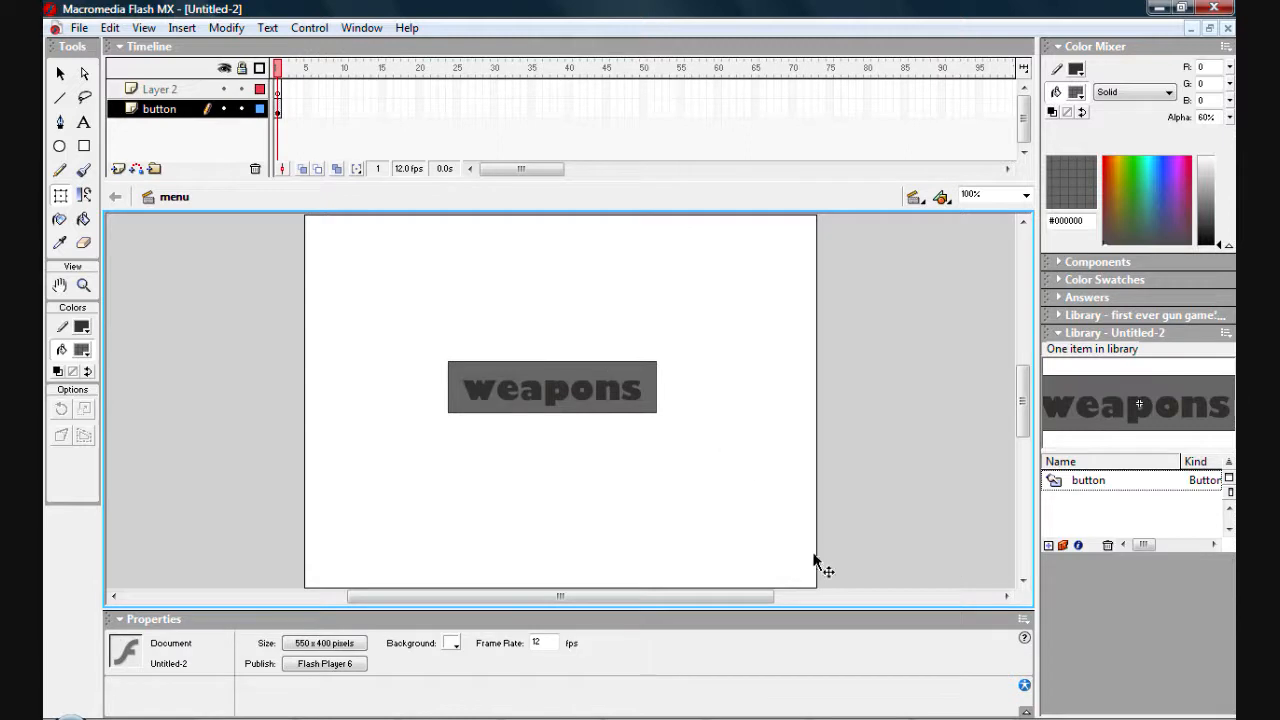
{"action": "mouse_move", "coordinate": [600, 248]}
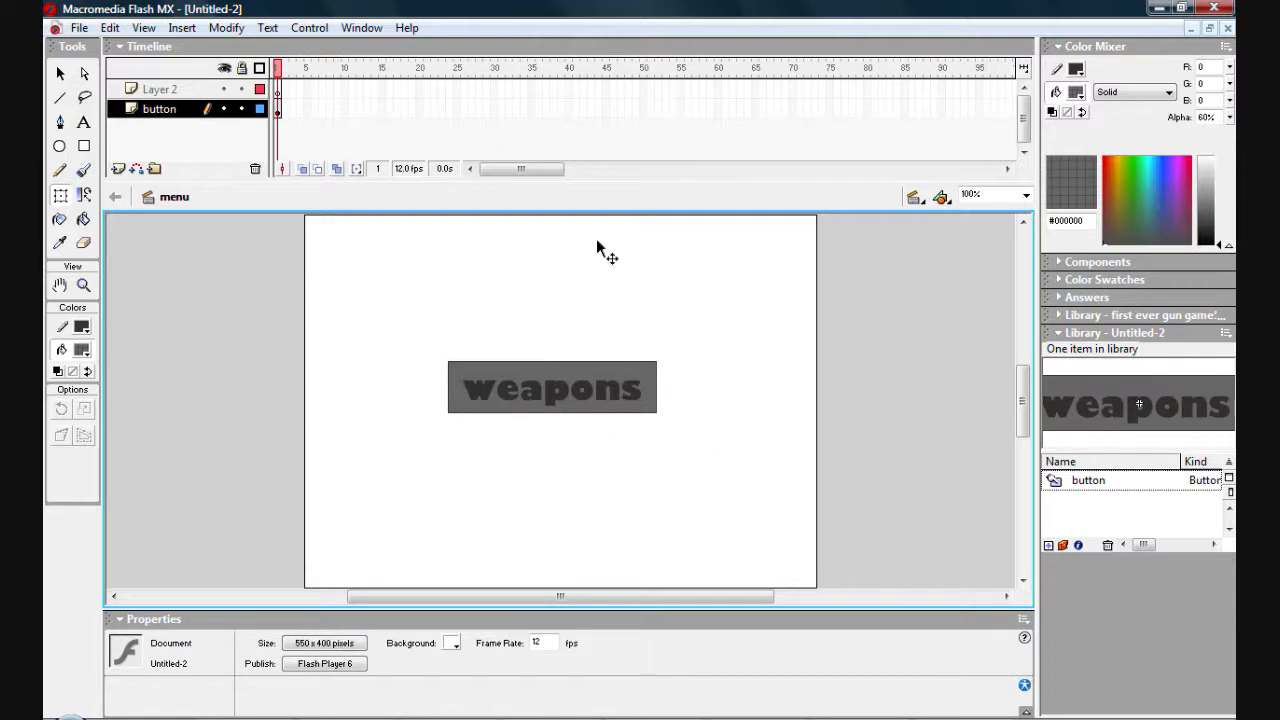
{"action": "mouse_move", "coordinate": [496, 388]}
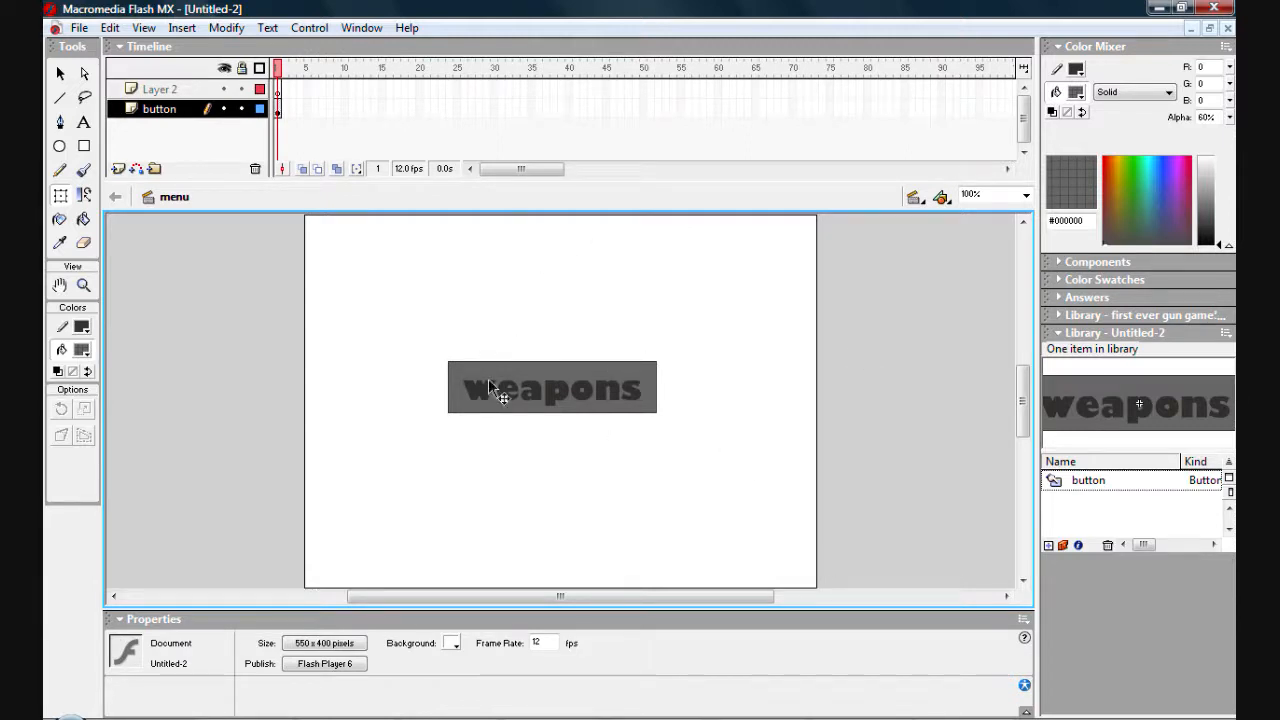
{"action": "mouse_move", "coordinate": [612, 360]}
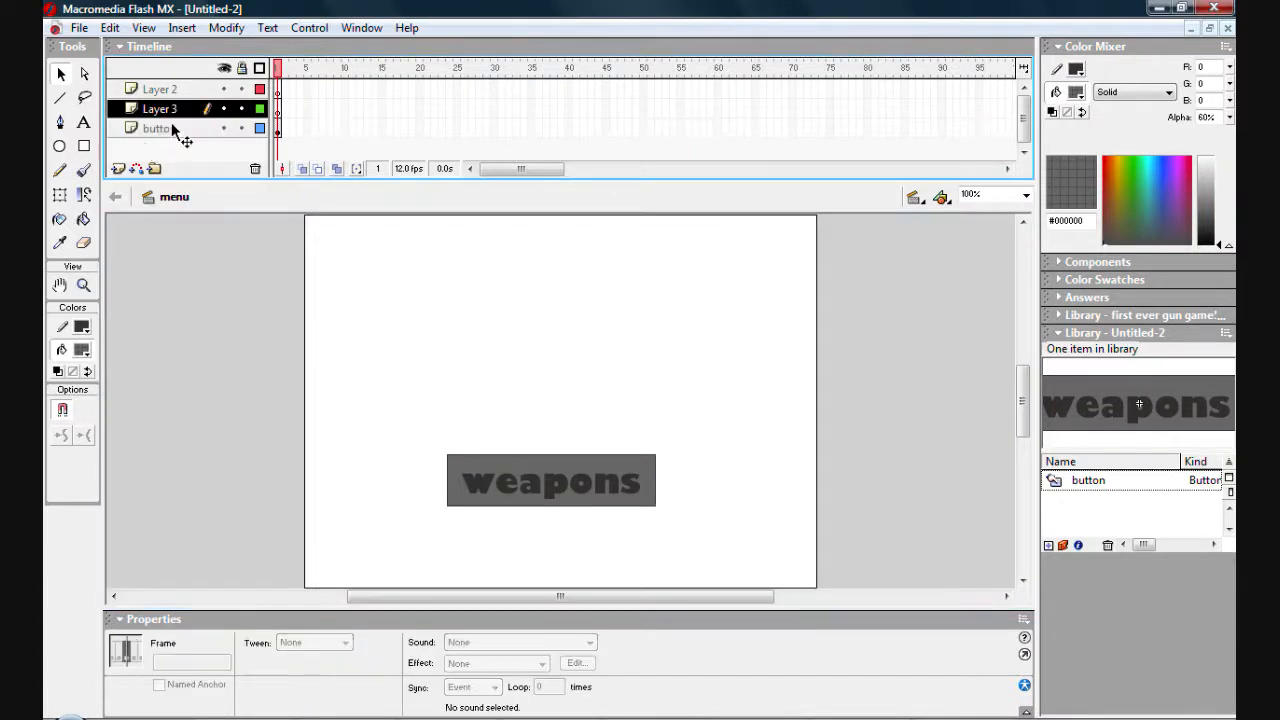
Rename the new layer to 'title' and write the heading 'menu' near the top of the stage
{"action": "double_click", "coordinate": [160, 108]}
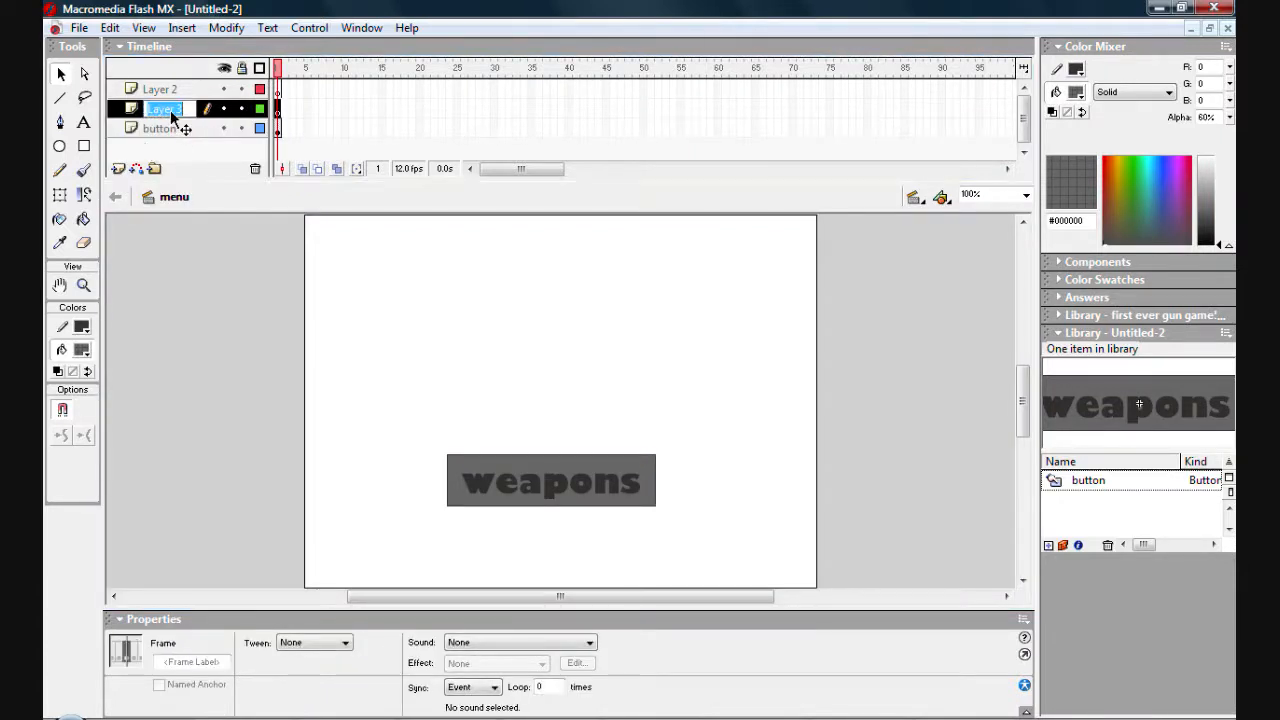
{"action": "type", "text": "title"}
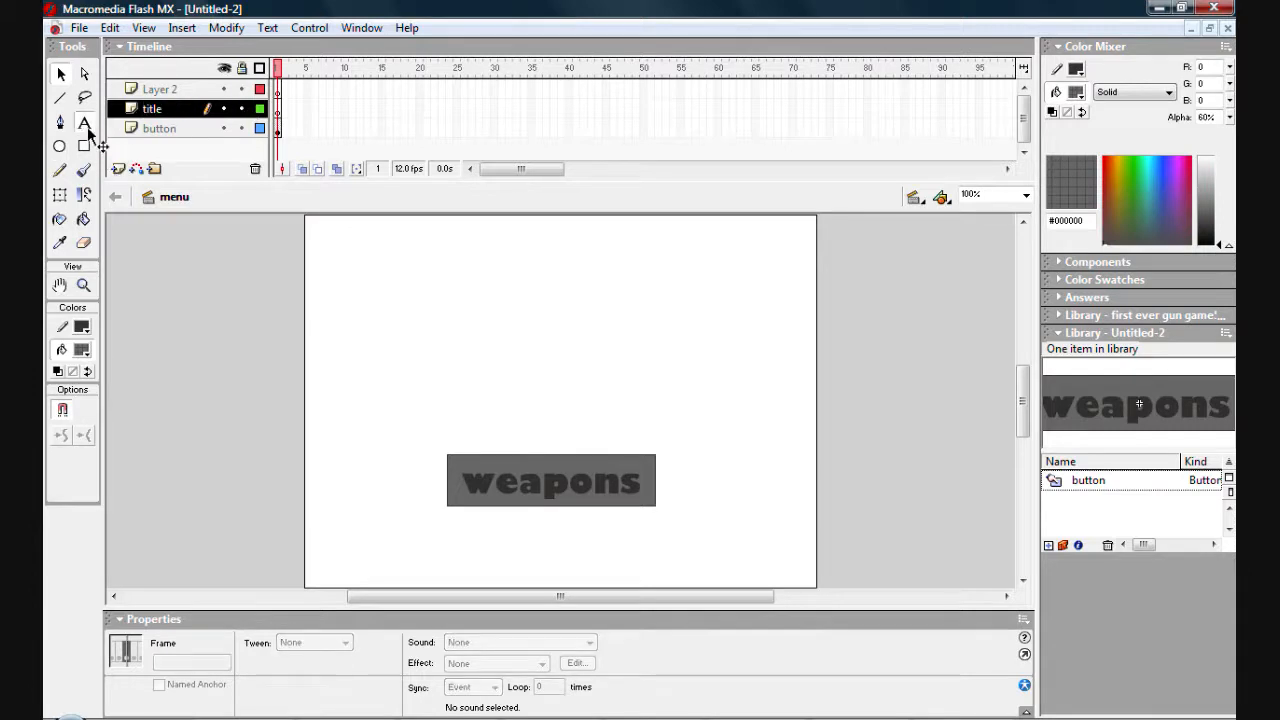
{"action": "left_click", "coordinate": [84, 124]}
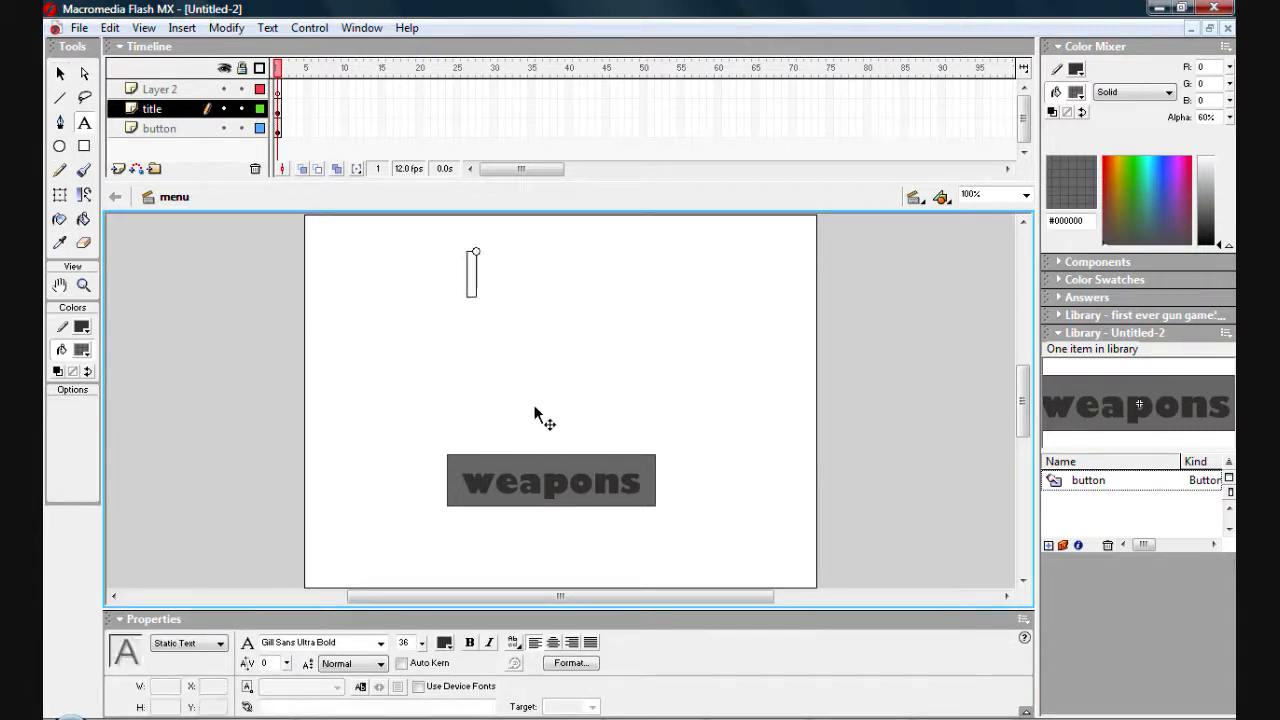
{"action": "type", "text": "menu"}
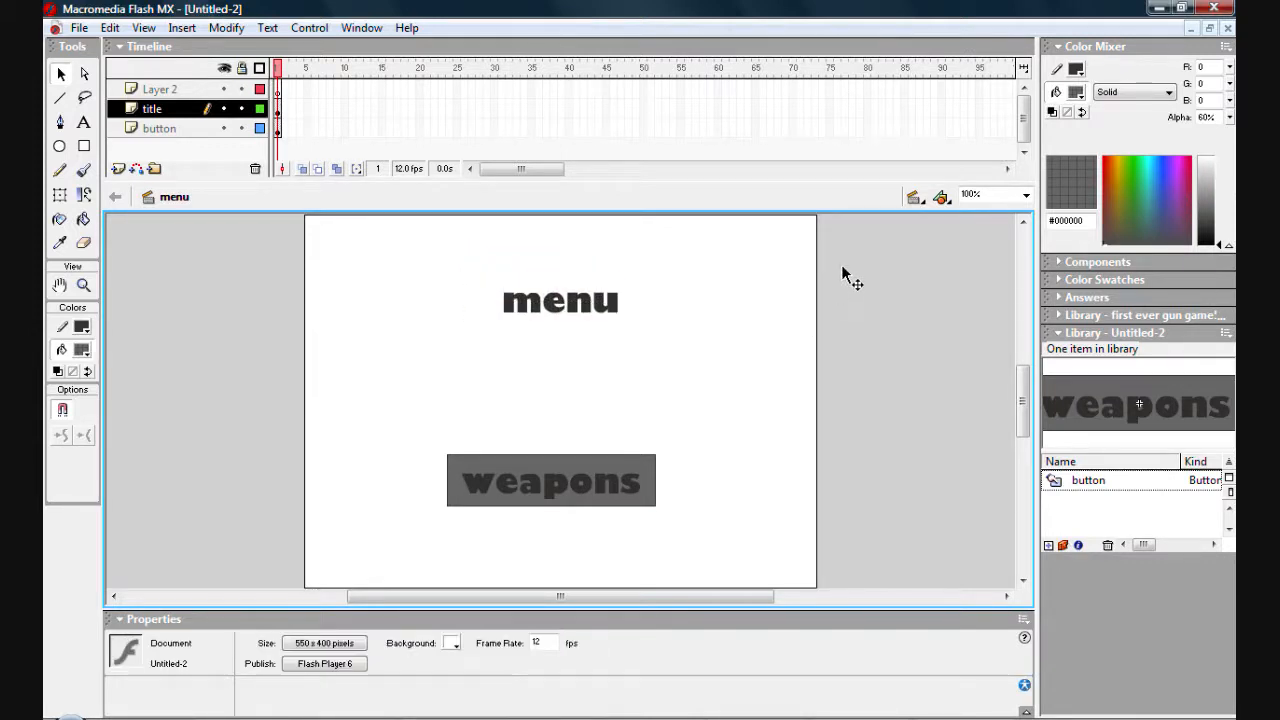
Nudge the weapons button up and add a second scene to the movie
{"action": "left_click", "coordinate": [552, 480]}
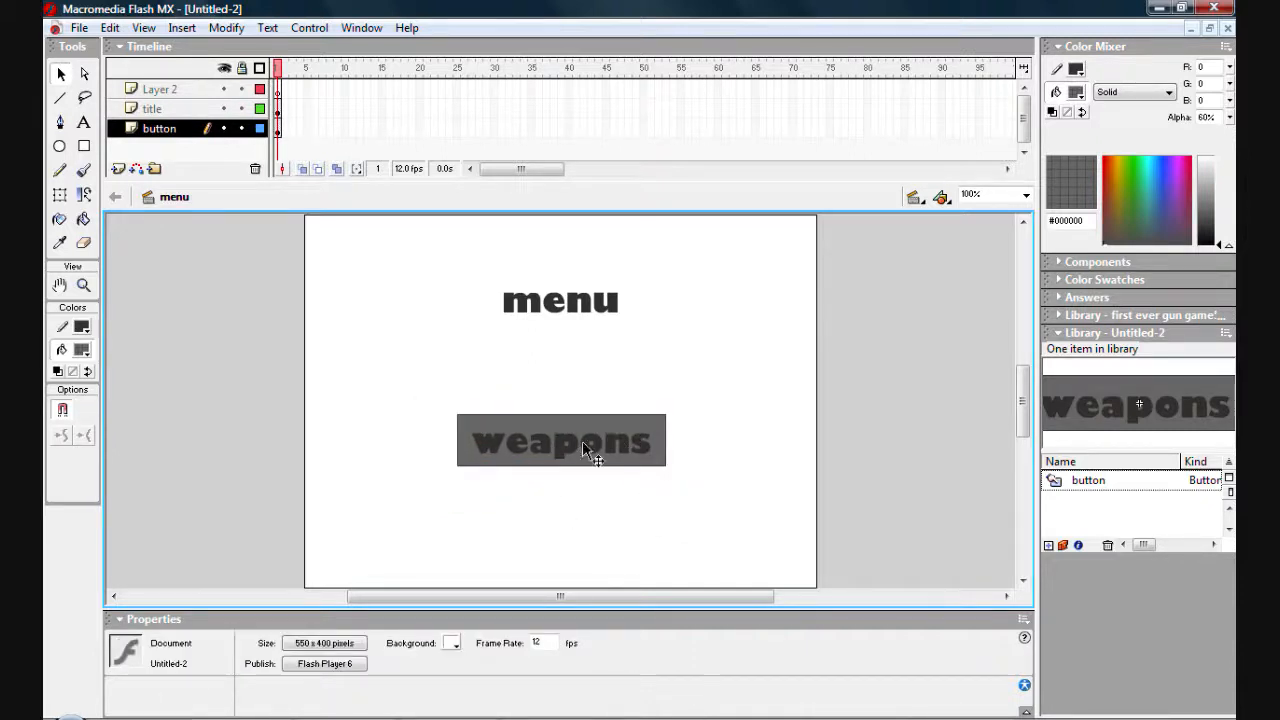
{"action": "left_click", "coordinate": [360, 28]}
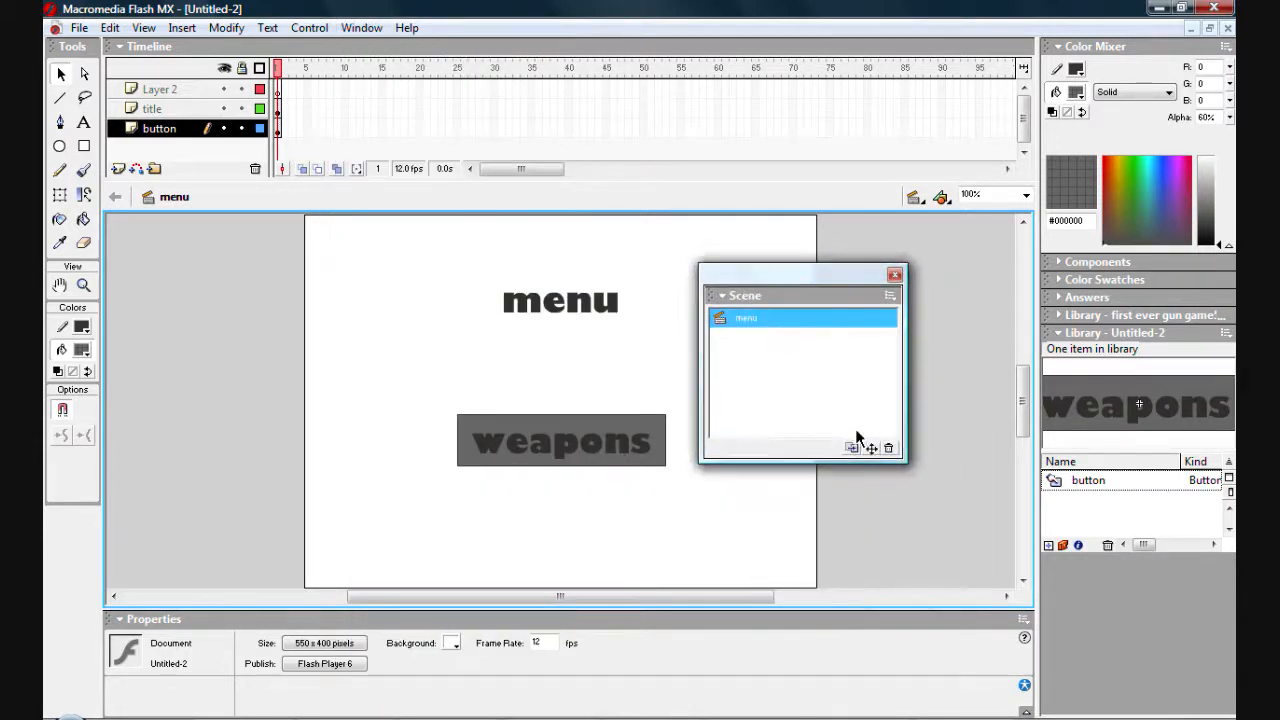
{"action": "mouse_move", "coordinate": [870, 448]}
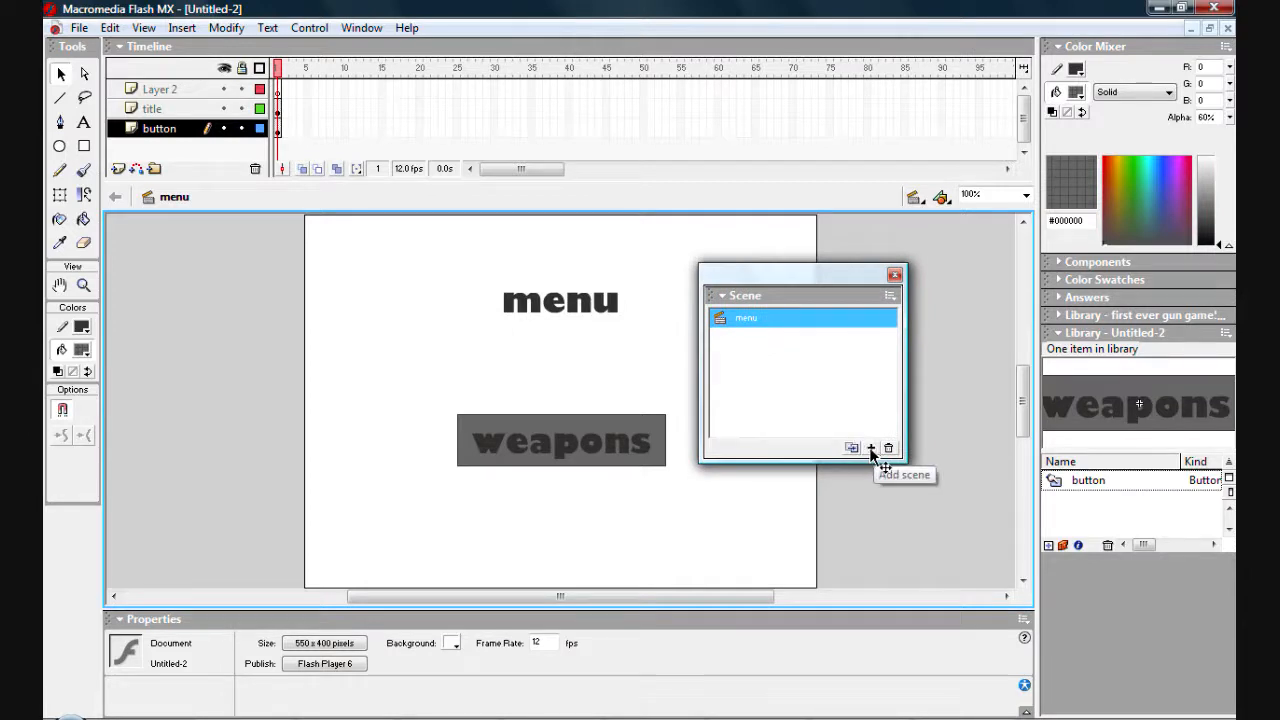
{"action": "left_click", "coordinate": [870, 448]}
{"action": "type", "text": "weapons"}
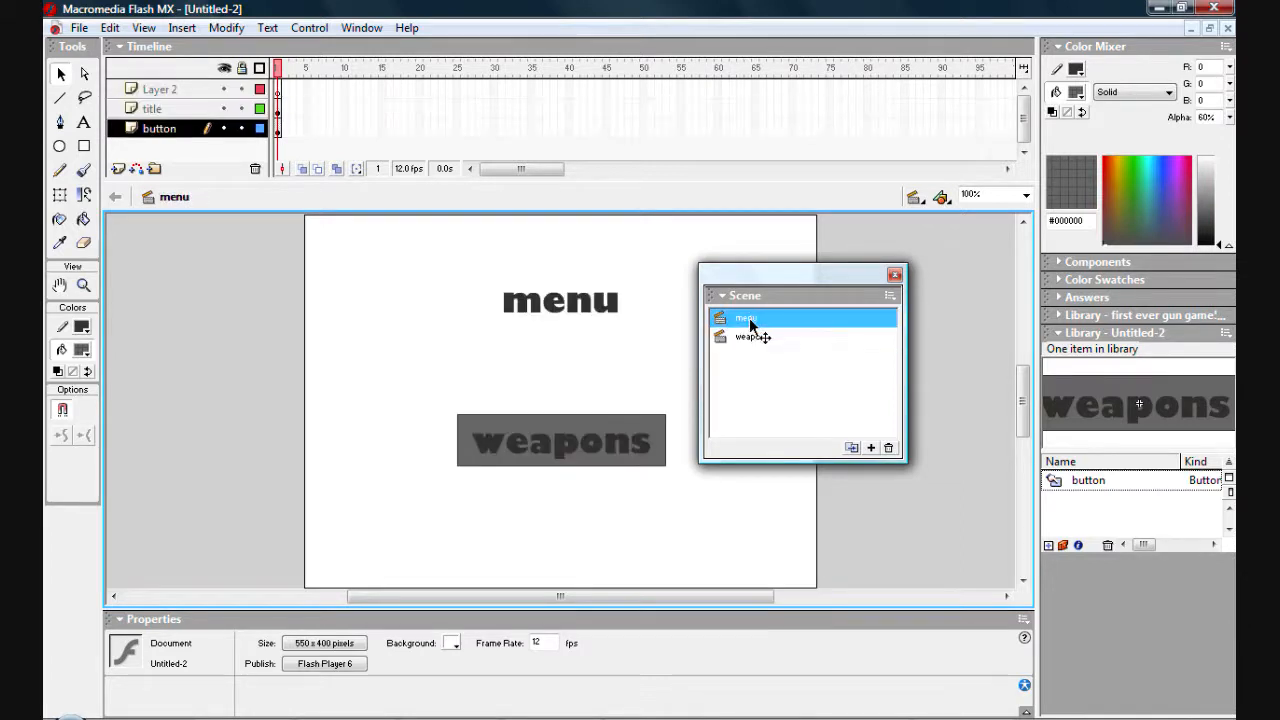
Name the new scene 'weapons', view it, and return to the menu scene
{"action": "left_click", "coordinate": [752, 336]}
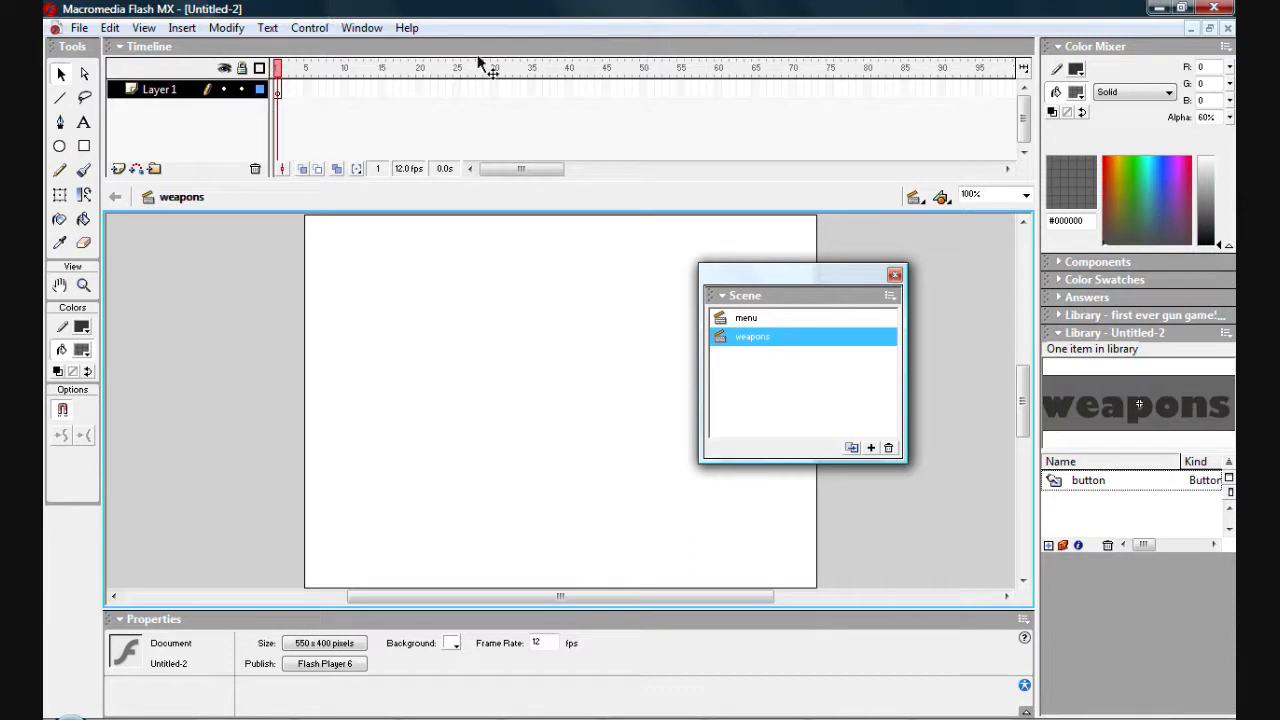
{"action": "mouse_move", "coordinate": [498, 104]}
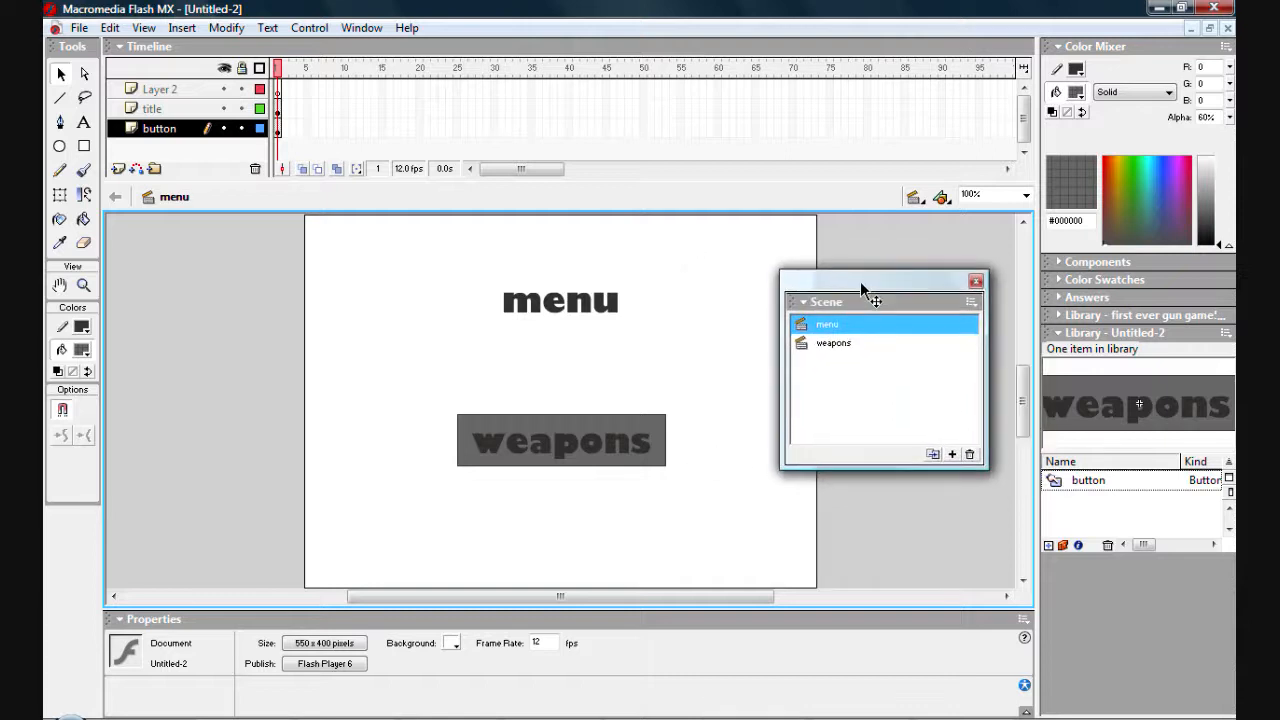
{"action": "mouse_move", "coordinate": [836, 344]}
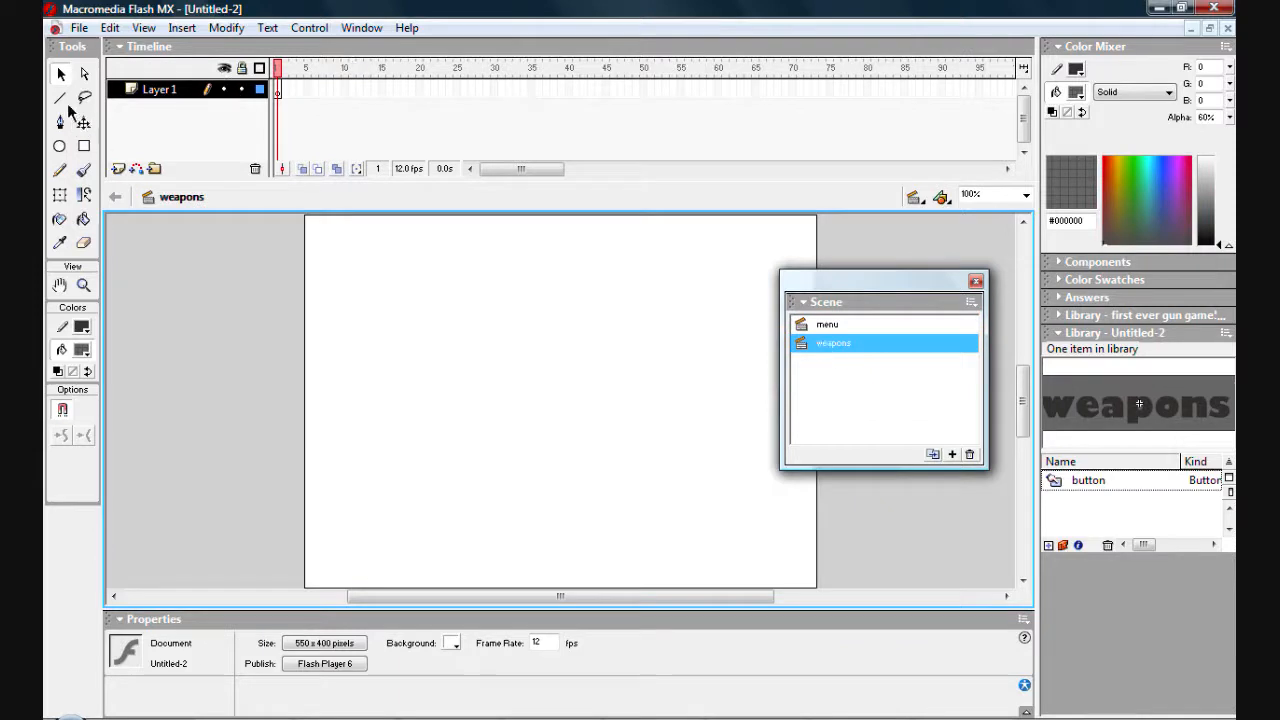
{"action": "left_click", "coordinate": [60, 98]}
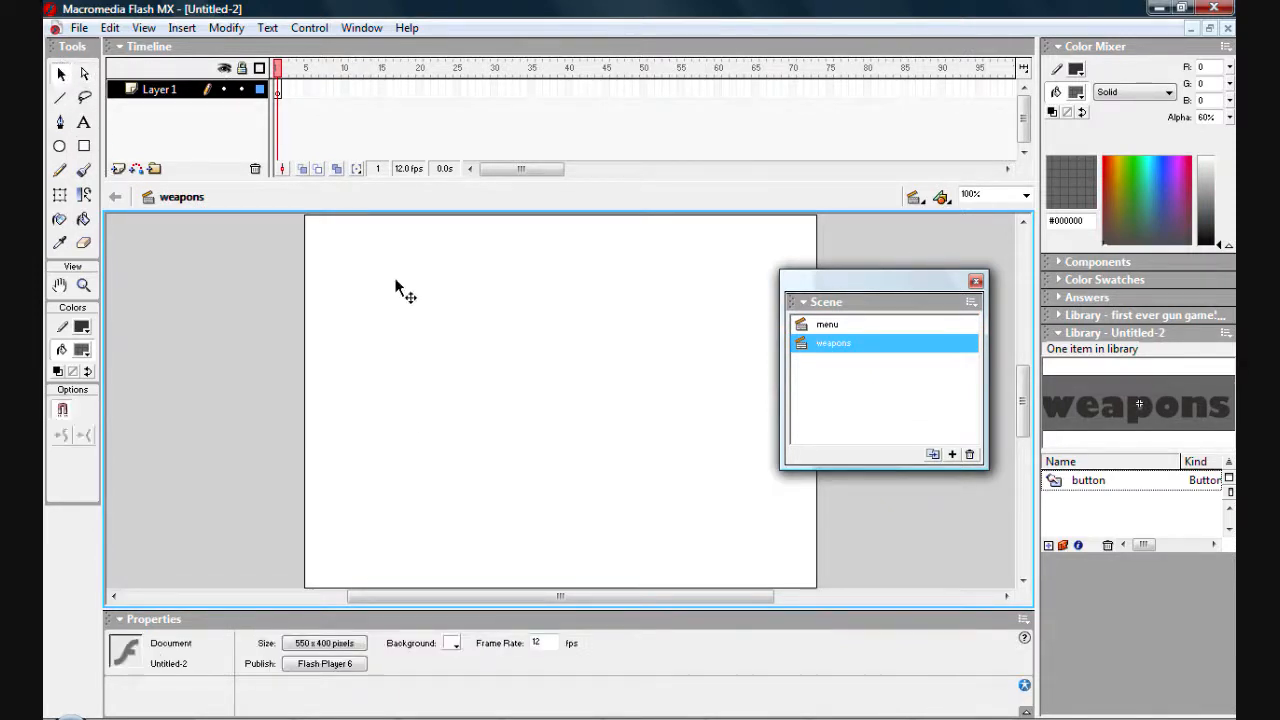
{"action": "left_click", "coordinate": [84, 122]}
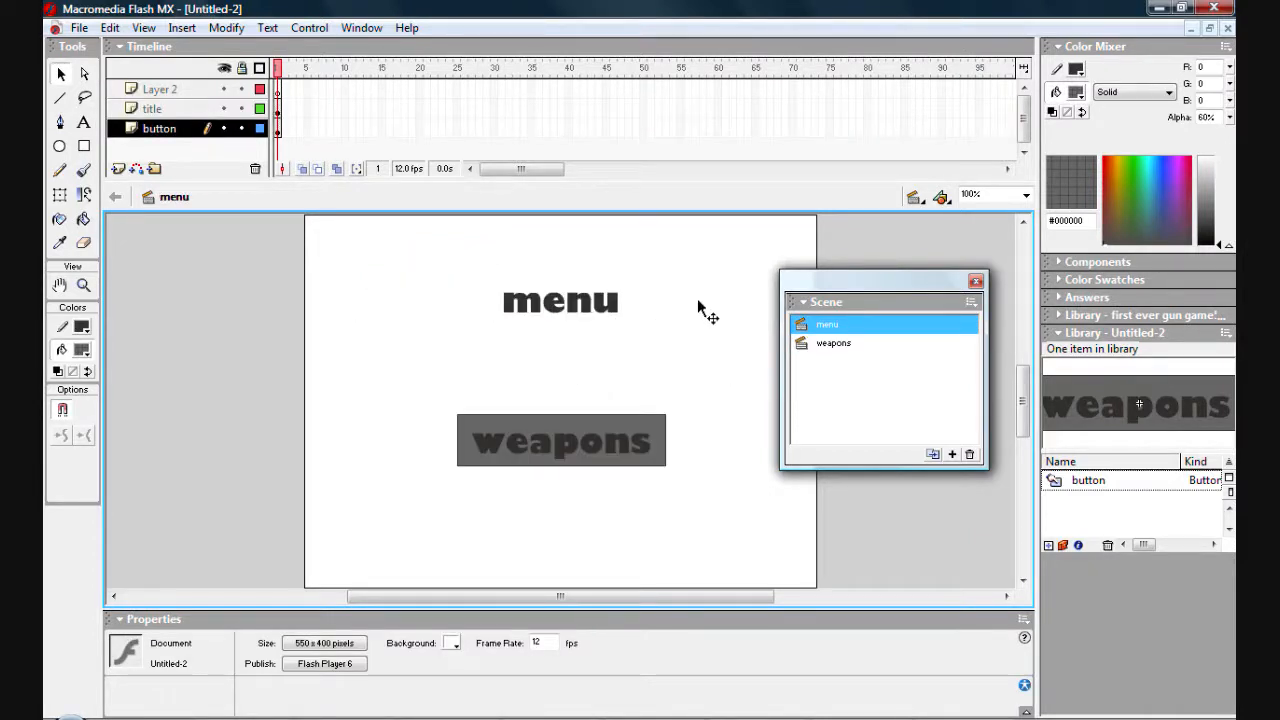
{"action": "mouse_move", "coordinate": [588, 276]}
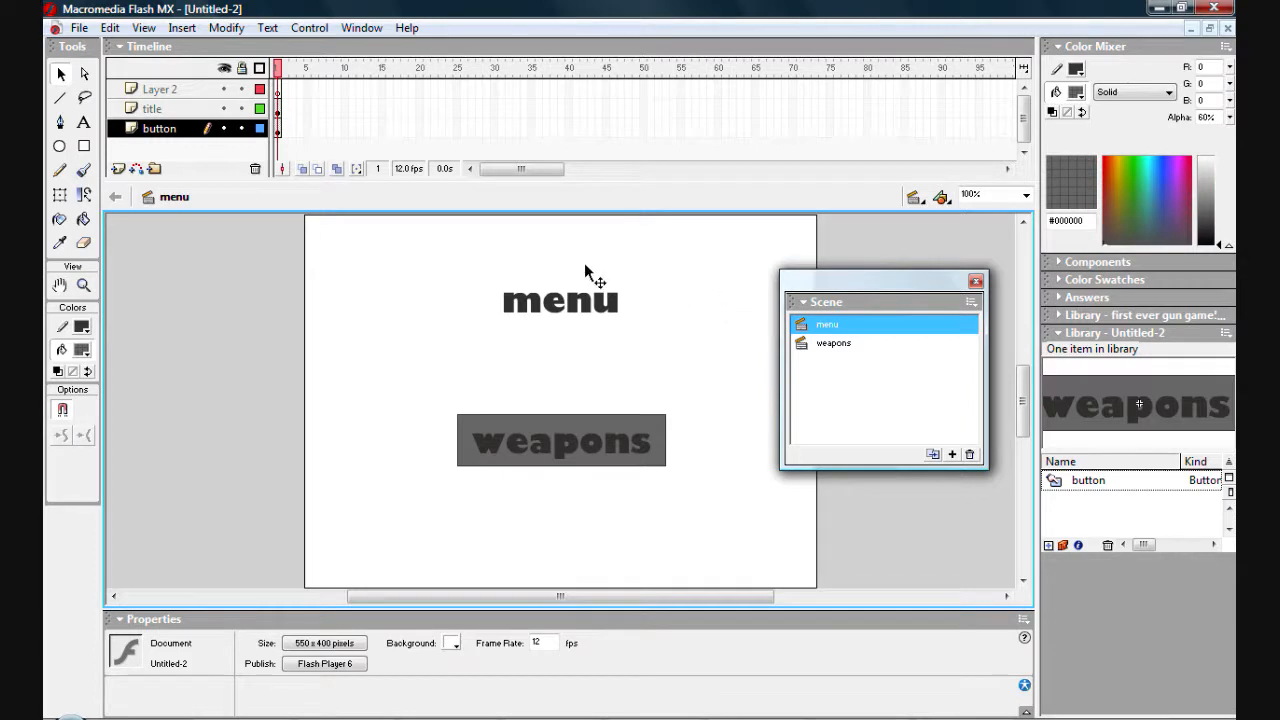
{"action": "left_click", "coordinate": [560, 440]}
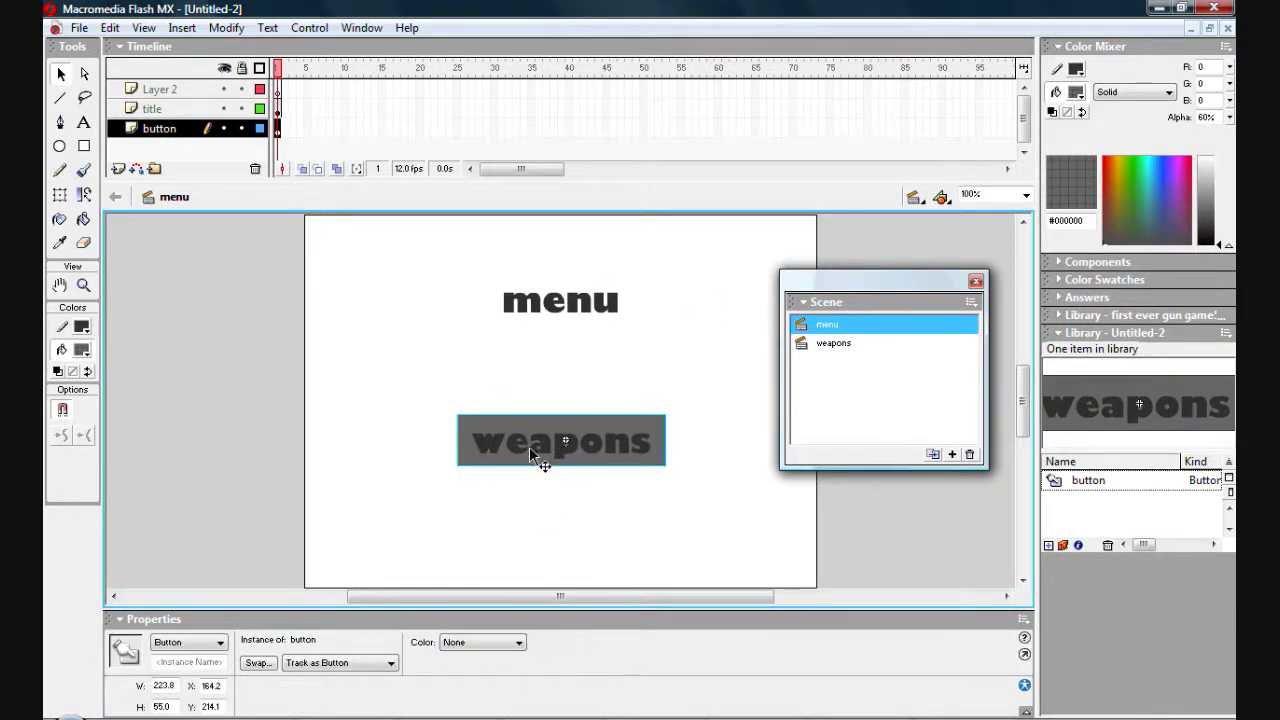
{"action": "mouse_move", "coordinate": [556, 444]}
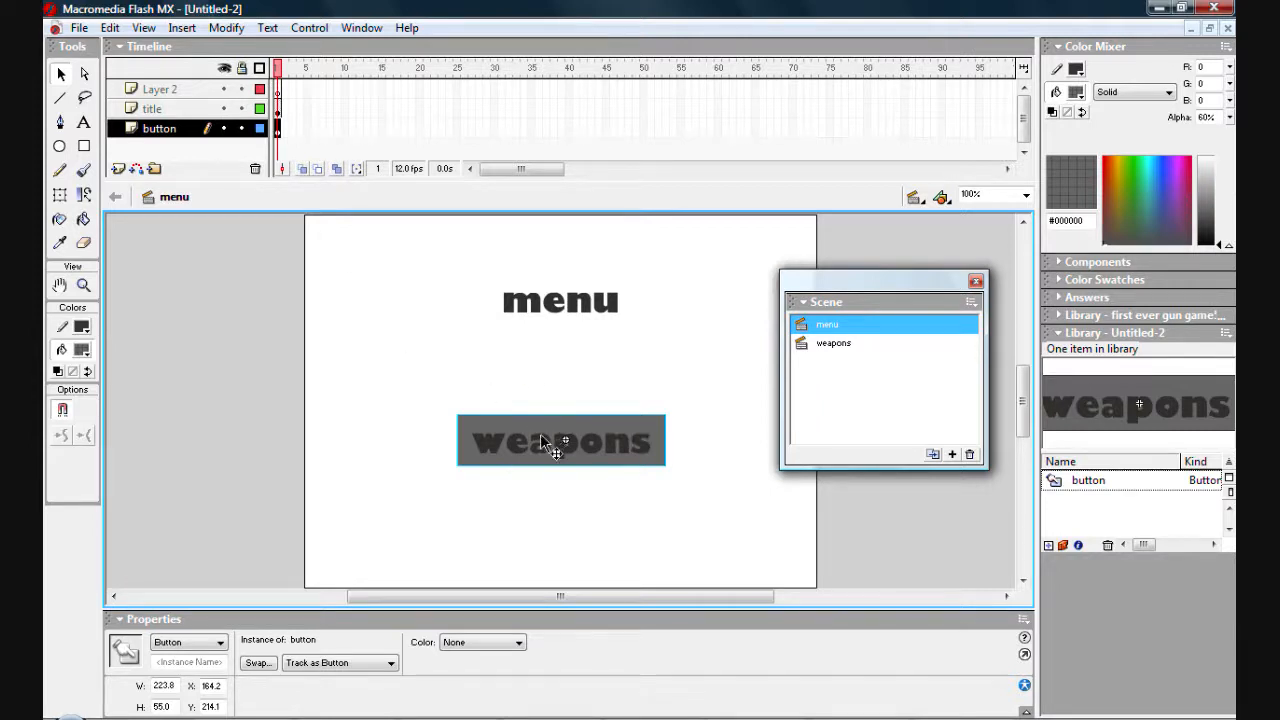
{"action": "mouse_move", "coordinate": [300, 650]}
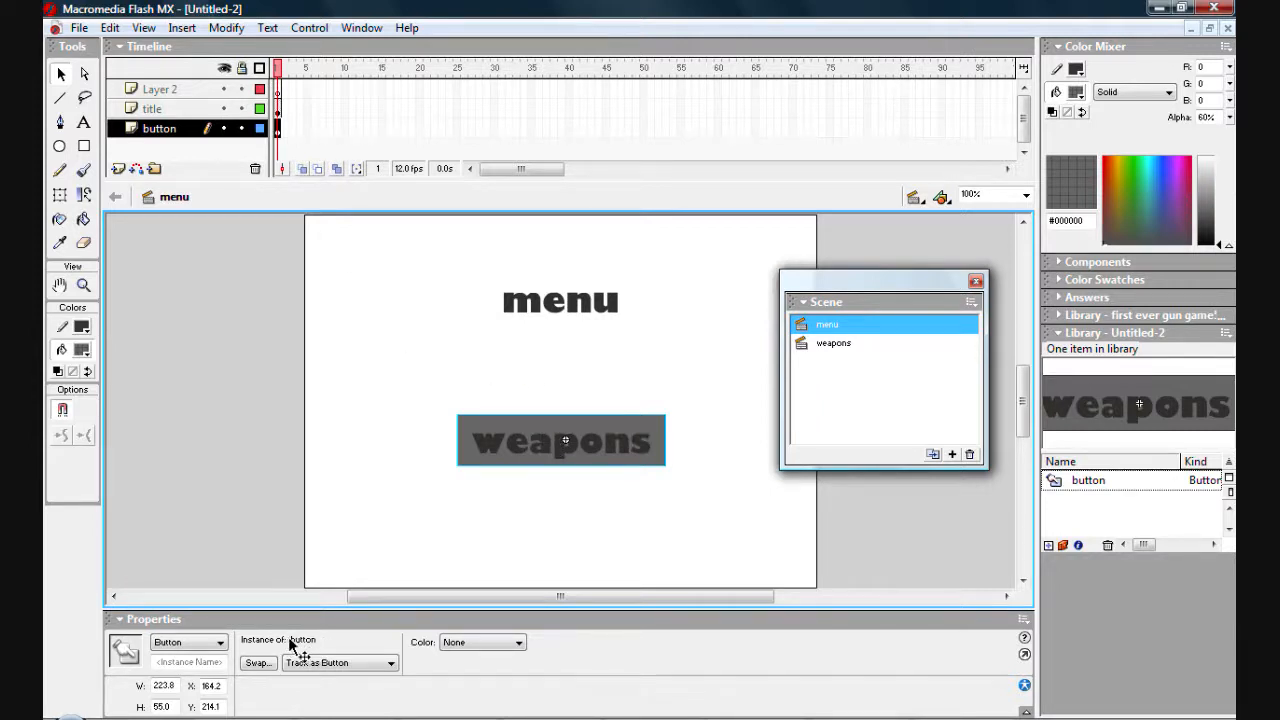
{"action": "left_click", "coordinate": [384, 470]}
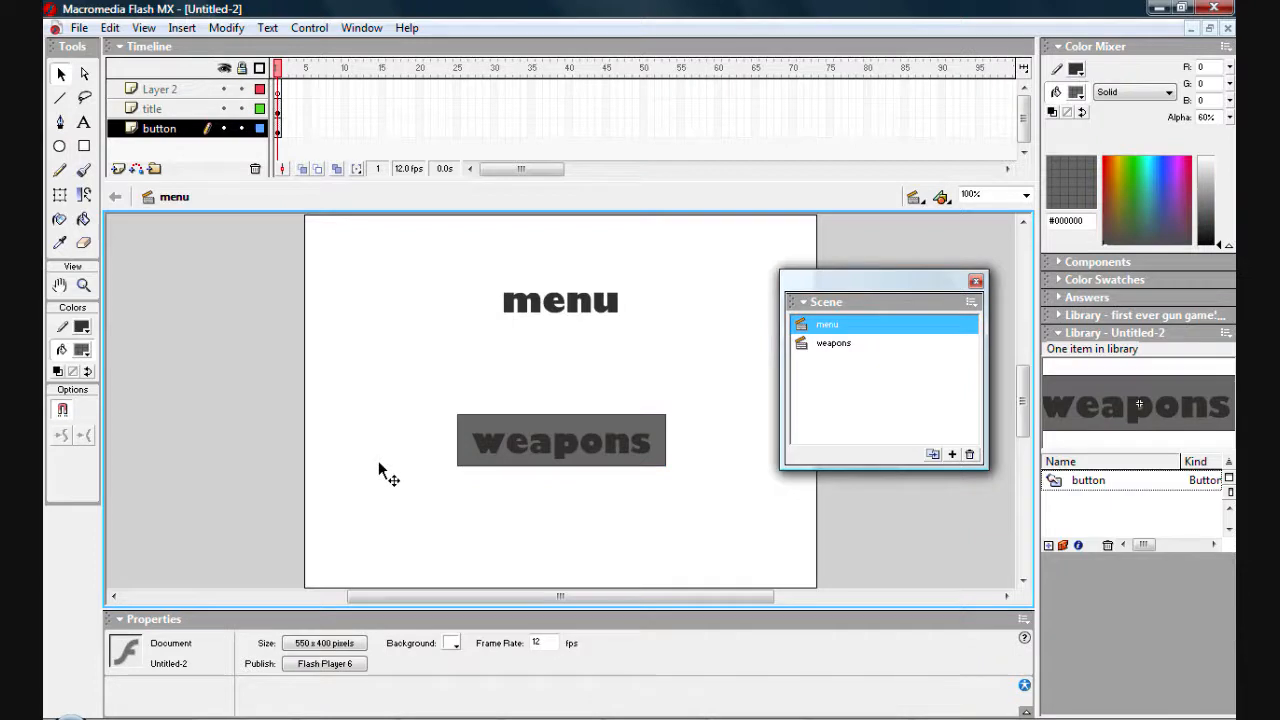
{"action": "left_click", "coordinate": [560, 440]}
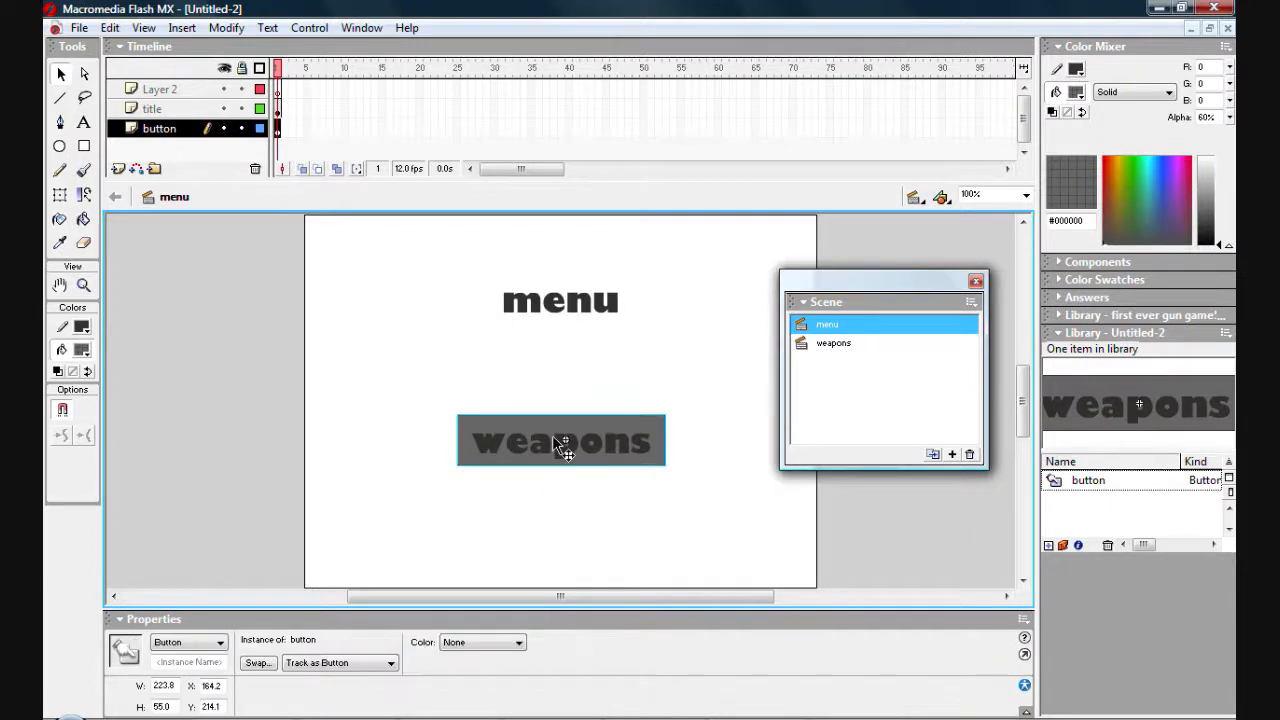
{"action": "mouse_move", "coordinate": [568, 460]}
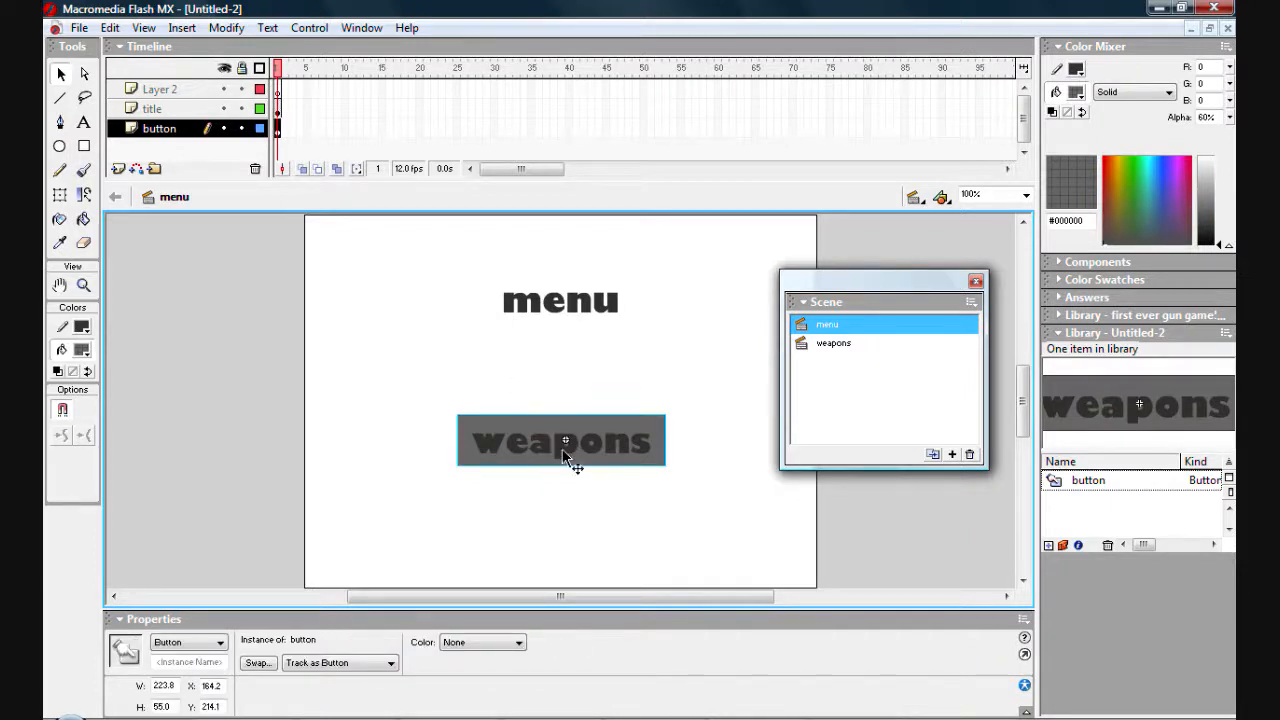
{"action": "mouse_move", "coordinate": [616, 450]}
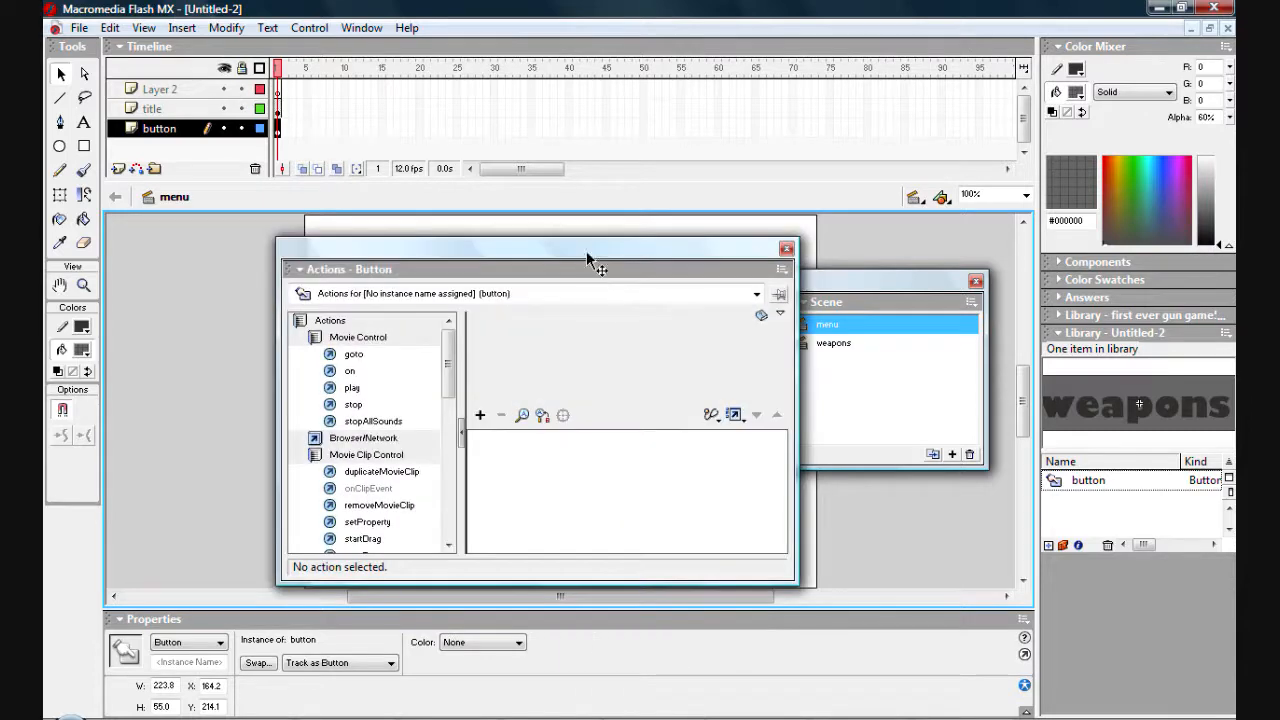
{"action": "left_click_drag", "start_coordinate": [590, 268], "coordinate": [776, 228]}
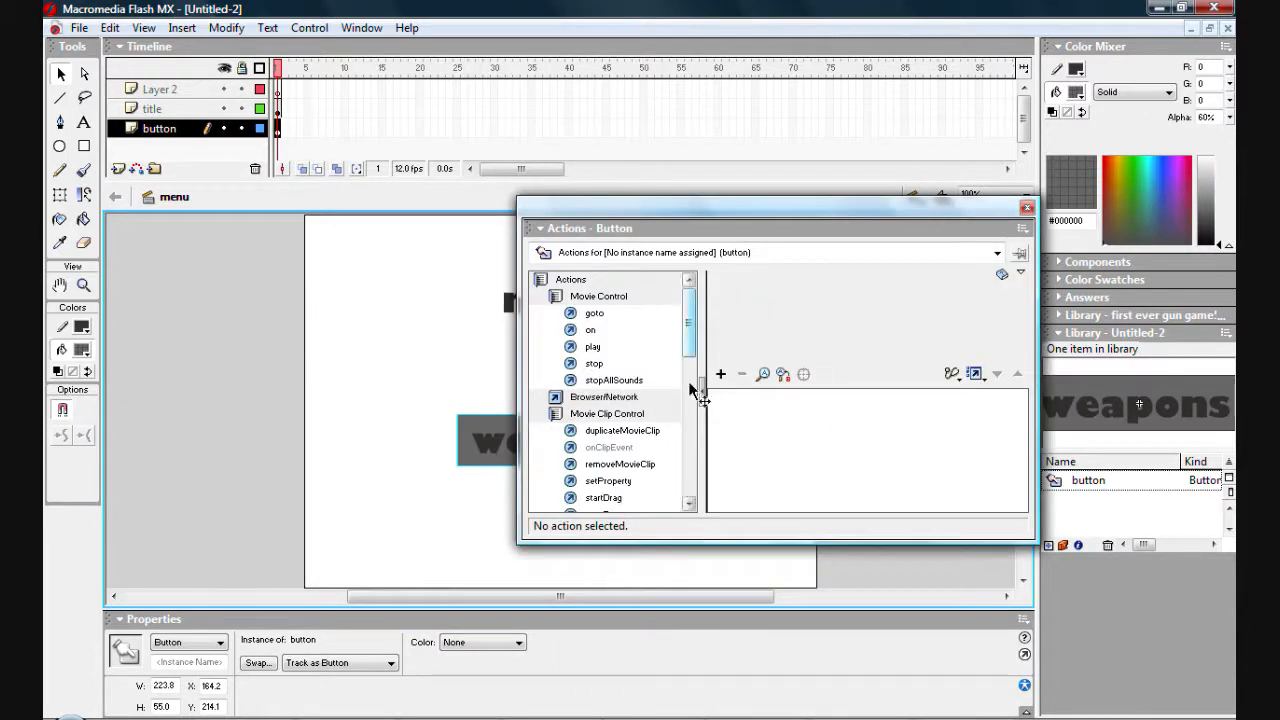
{"action": "scroll", "scroll_direction": "down", "scroll_amount": 3}
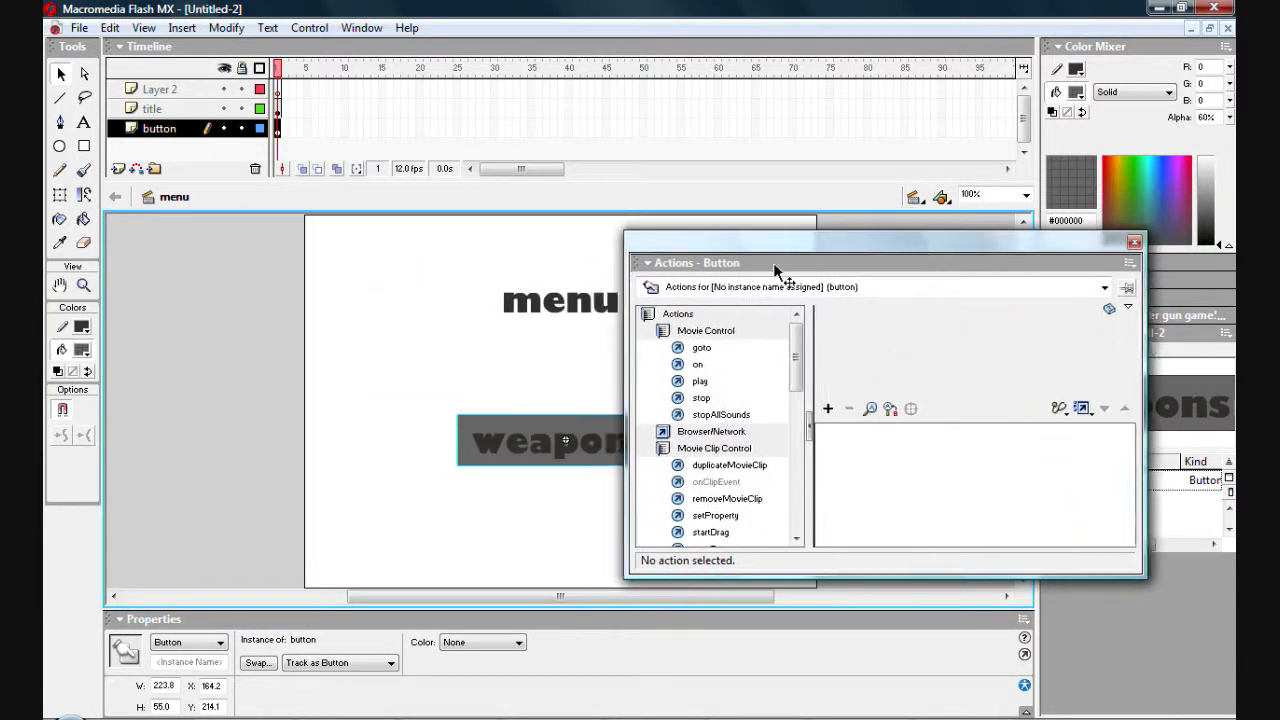
{"action": "mouse_move", "coordinate": [790, 236]}
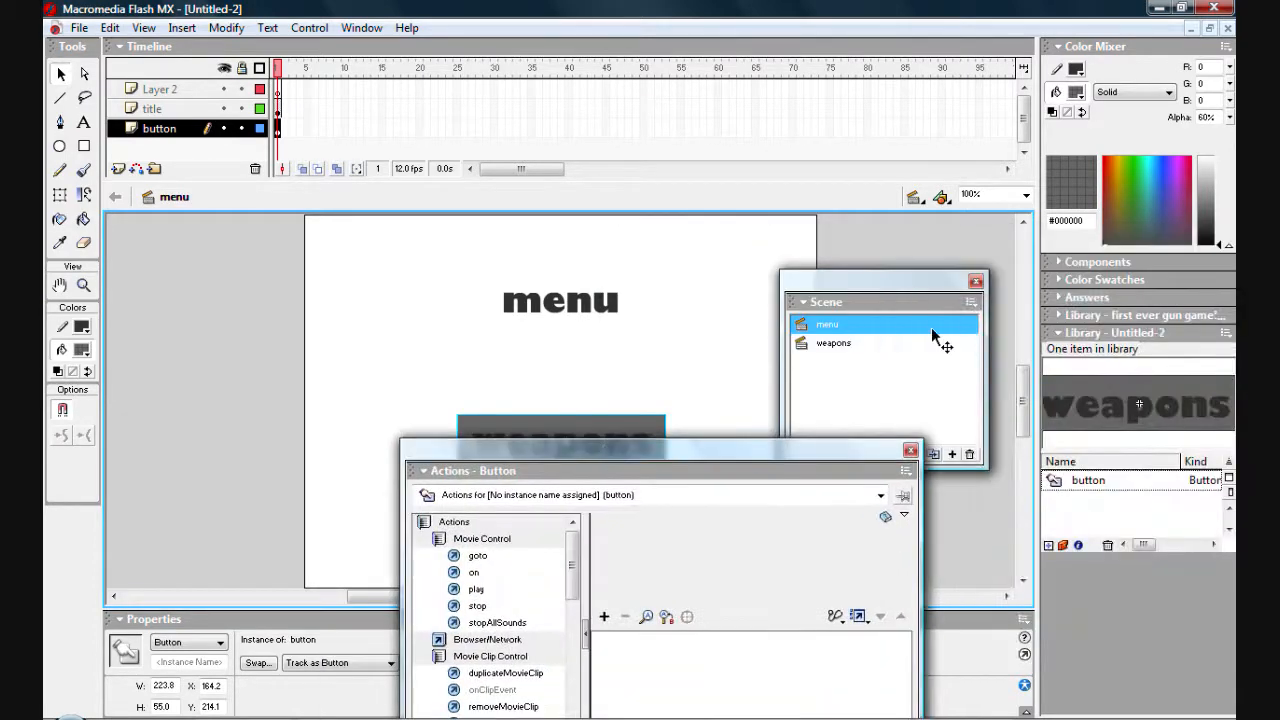
{"action": "mouse_move", "coordinate": [716, 440]}
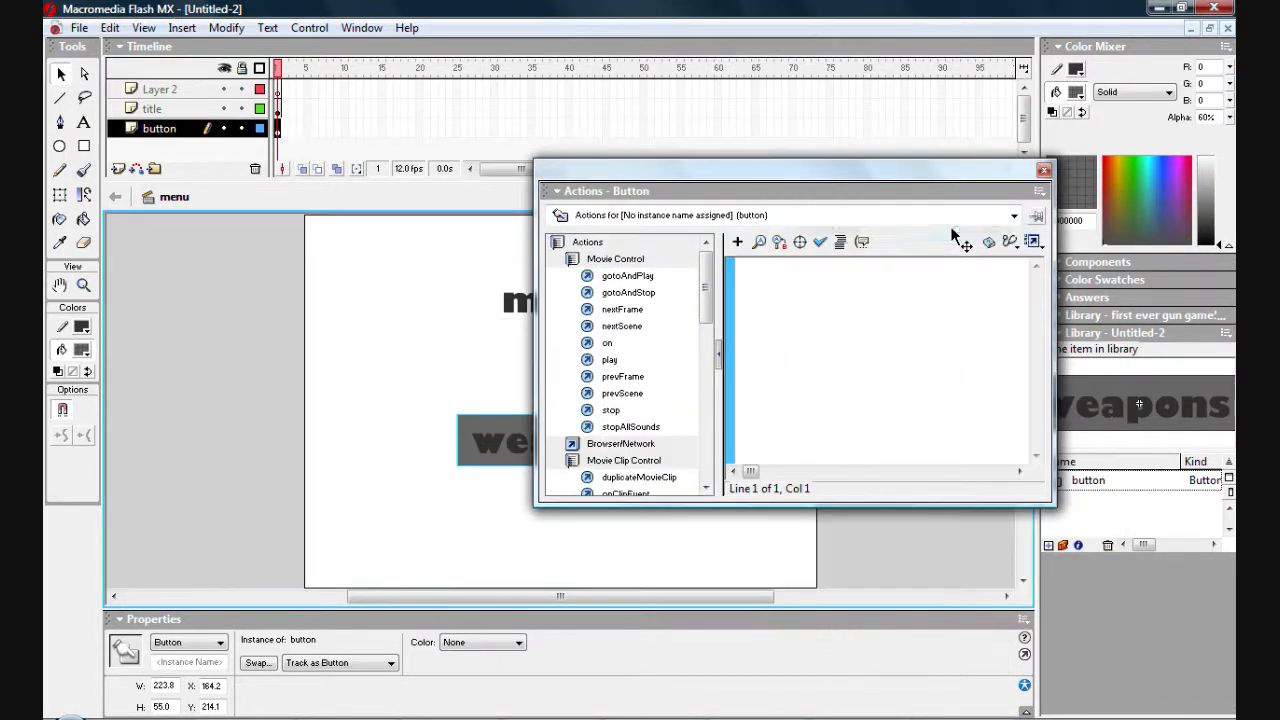
{"action": "mouse_move", "coordinate": [800, 364]}
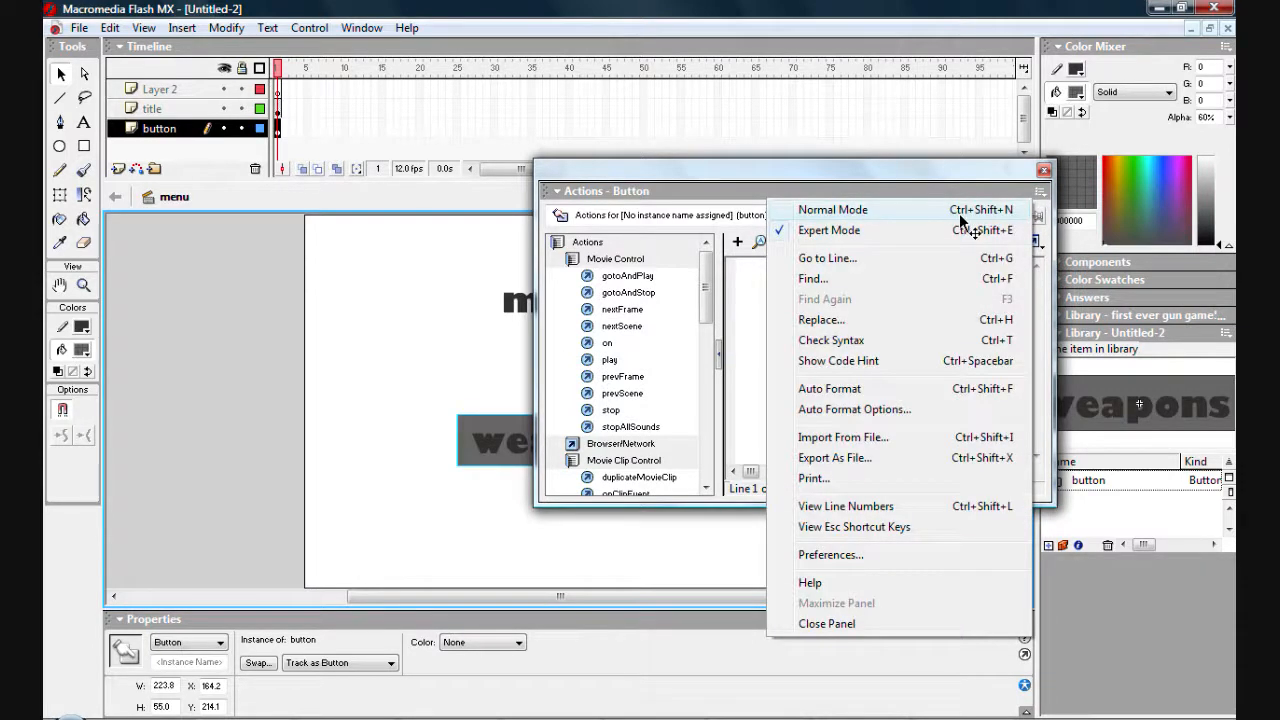
{"action": "left_click", "coordinate": [832, 210]}
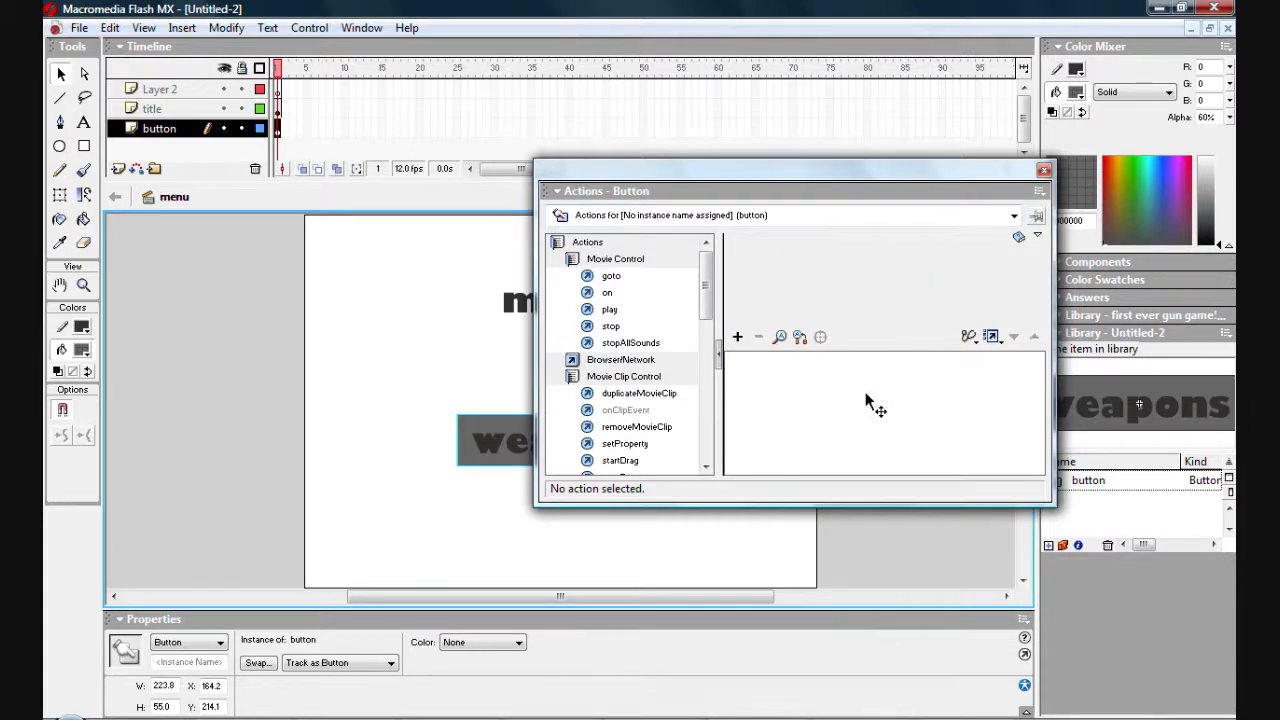
{"action": "mouse_move", "coordinate": [1030, 188]}
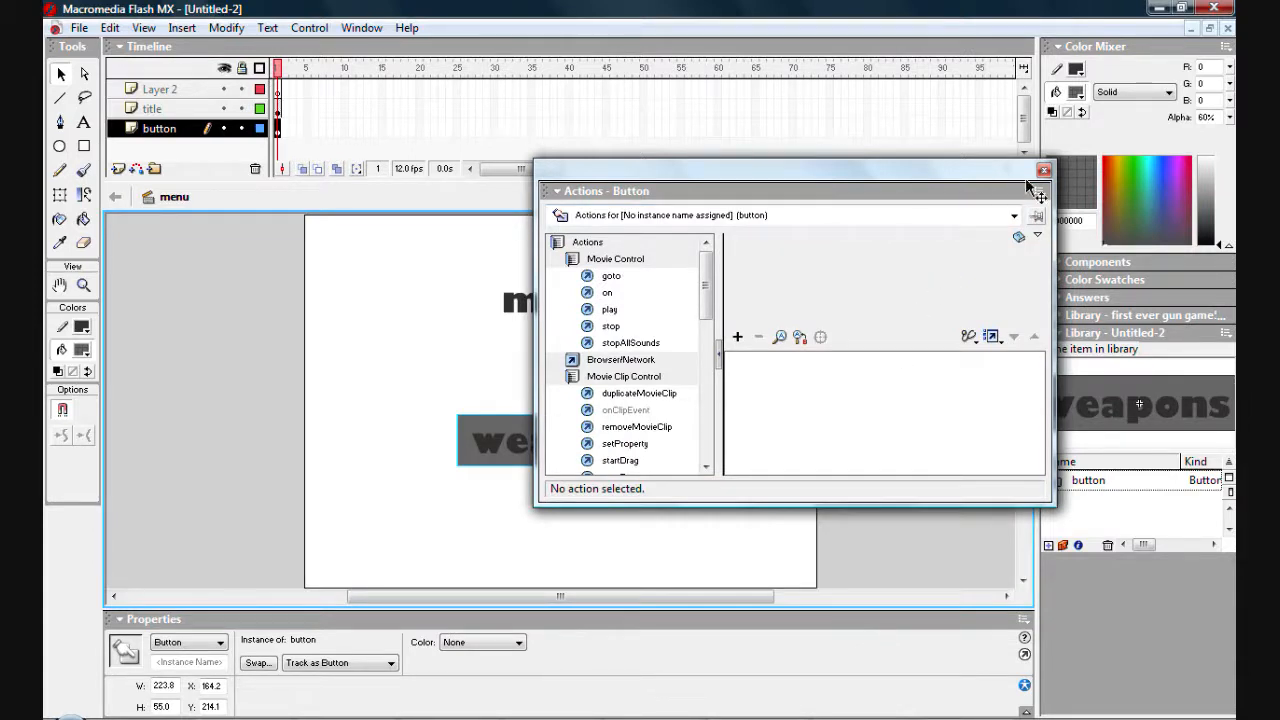
{"action": "left_click", "coordinate": [1036, 236]}
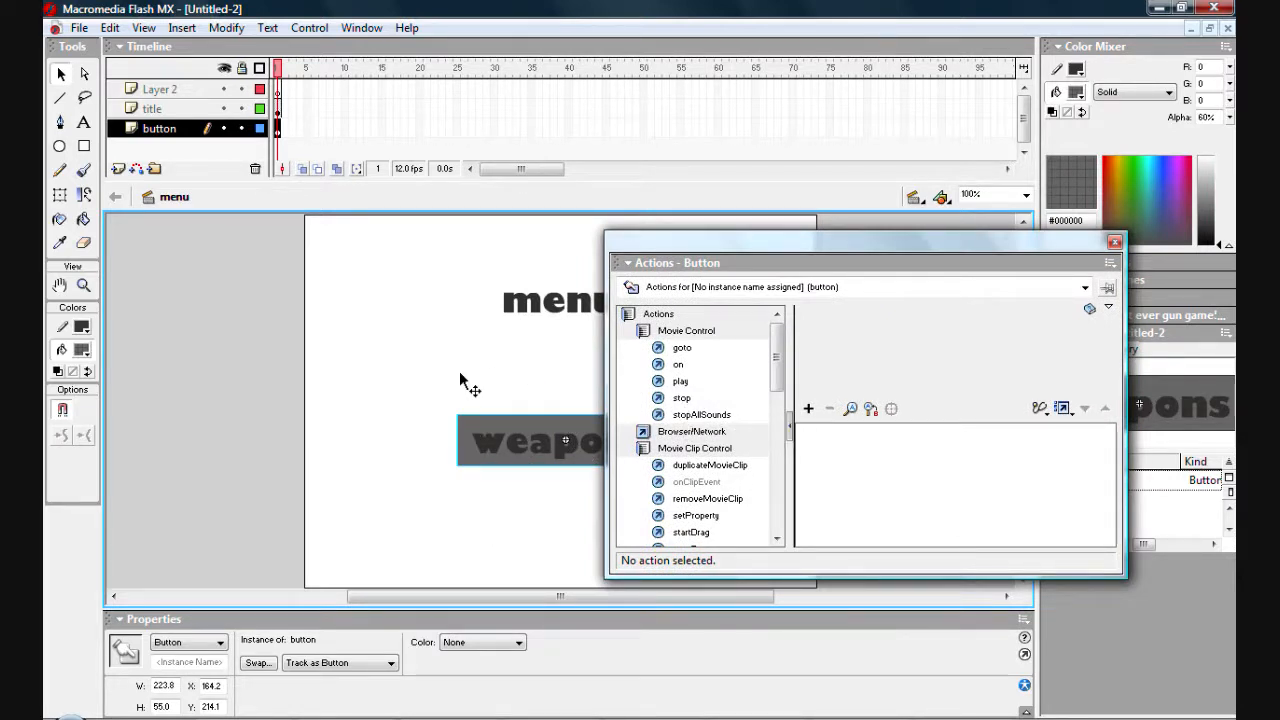
{"action": "mouse_move", "coordinate": [512, 410]}
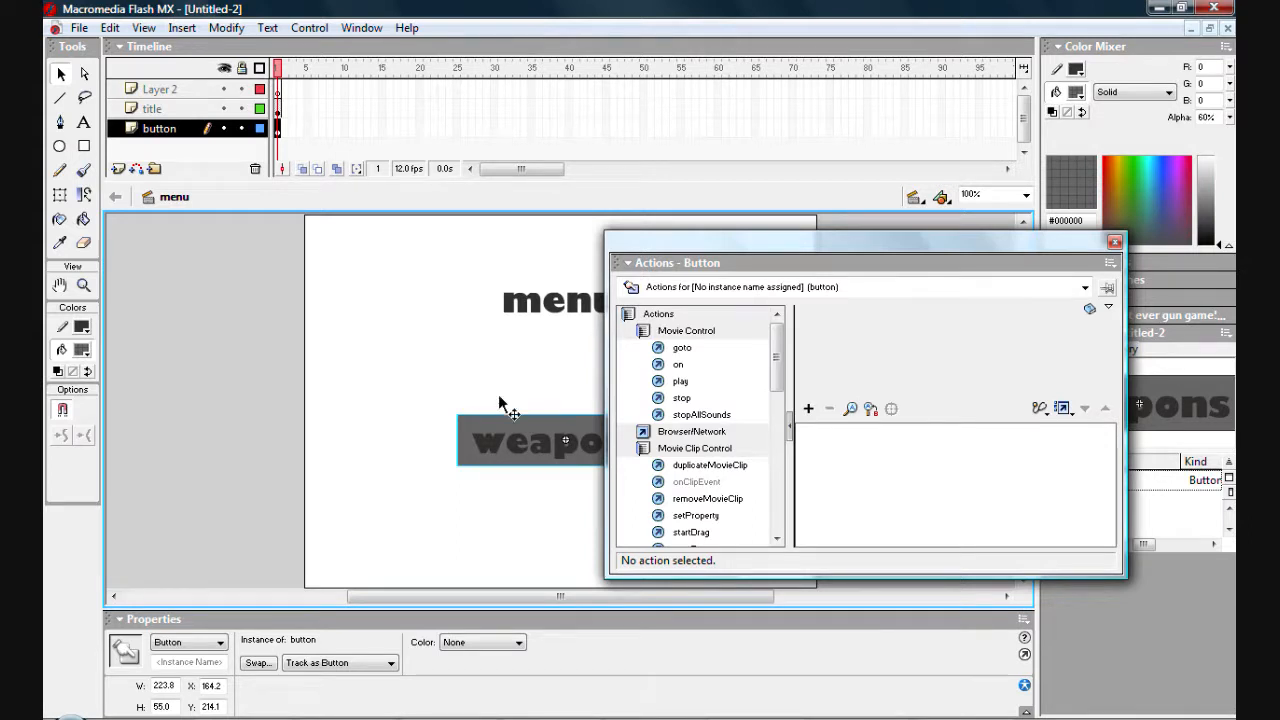
Give the weapons button an on (press) handler containing a go to and play action
{"action": "left_click", "coordinate": [678, 364]}
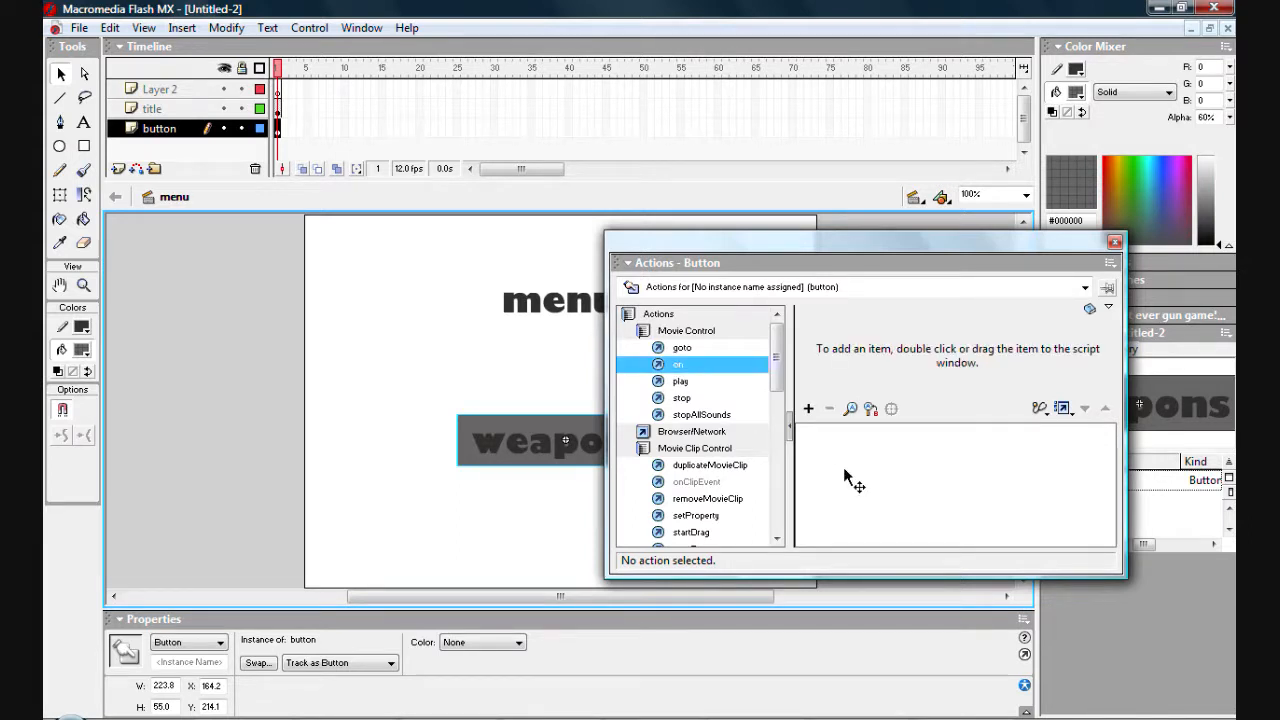
{"action": "double_click", "coordinate": [678, 364]}
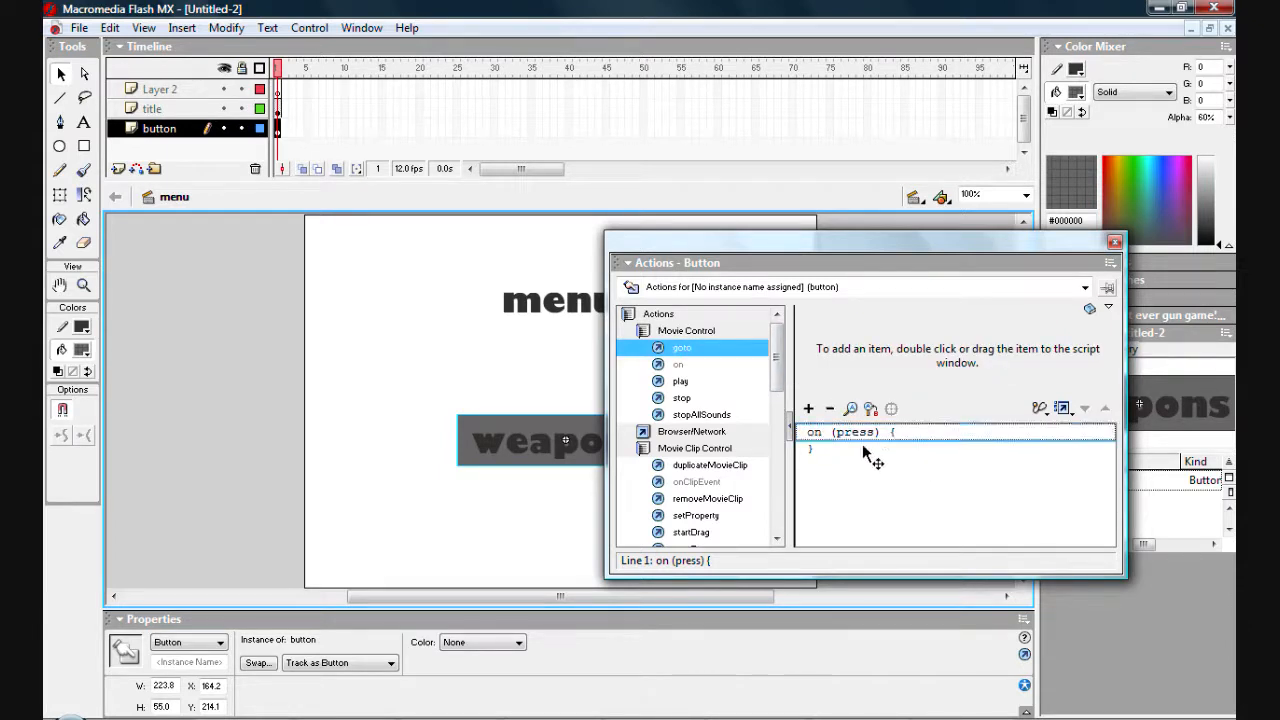
{"action": "double_click", "coordinate": [680, 348]}
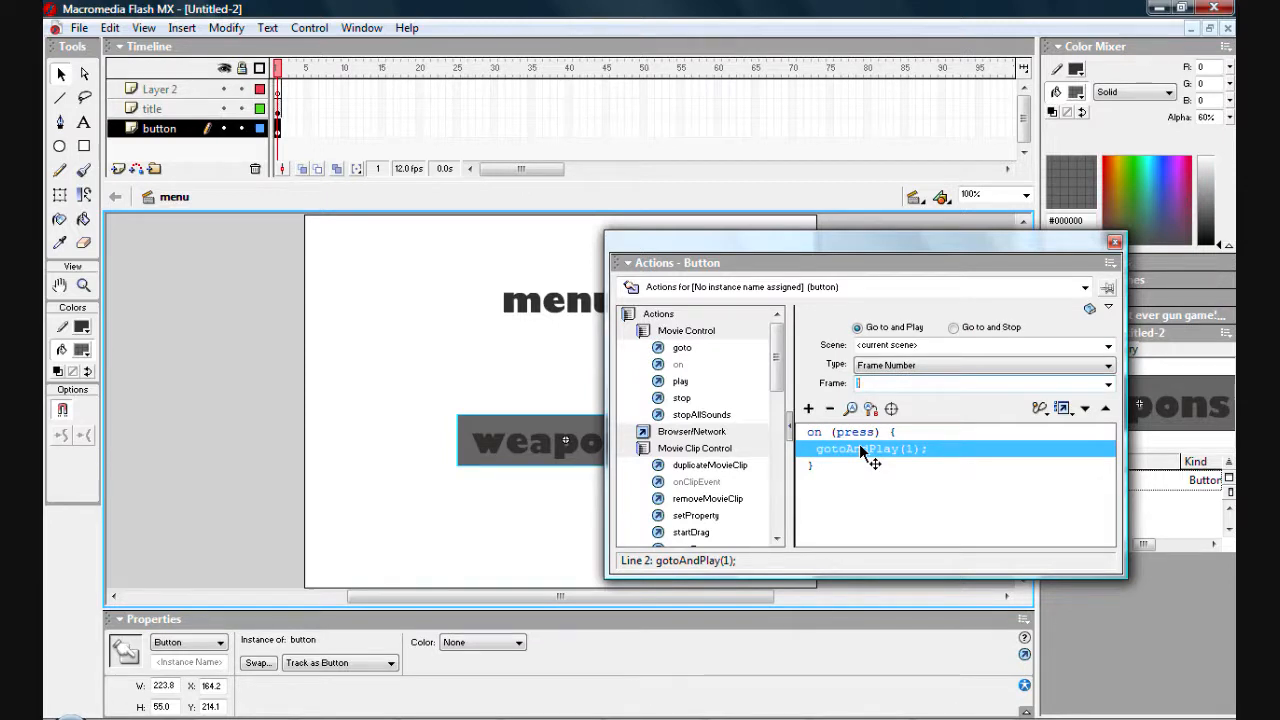
{"action": "mouse_move", "coordinate": [958, 336]}
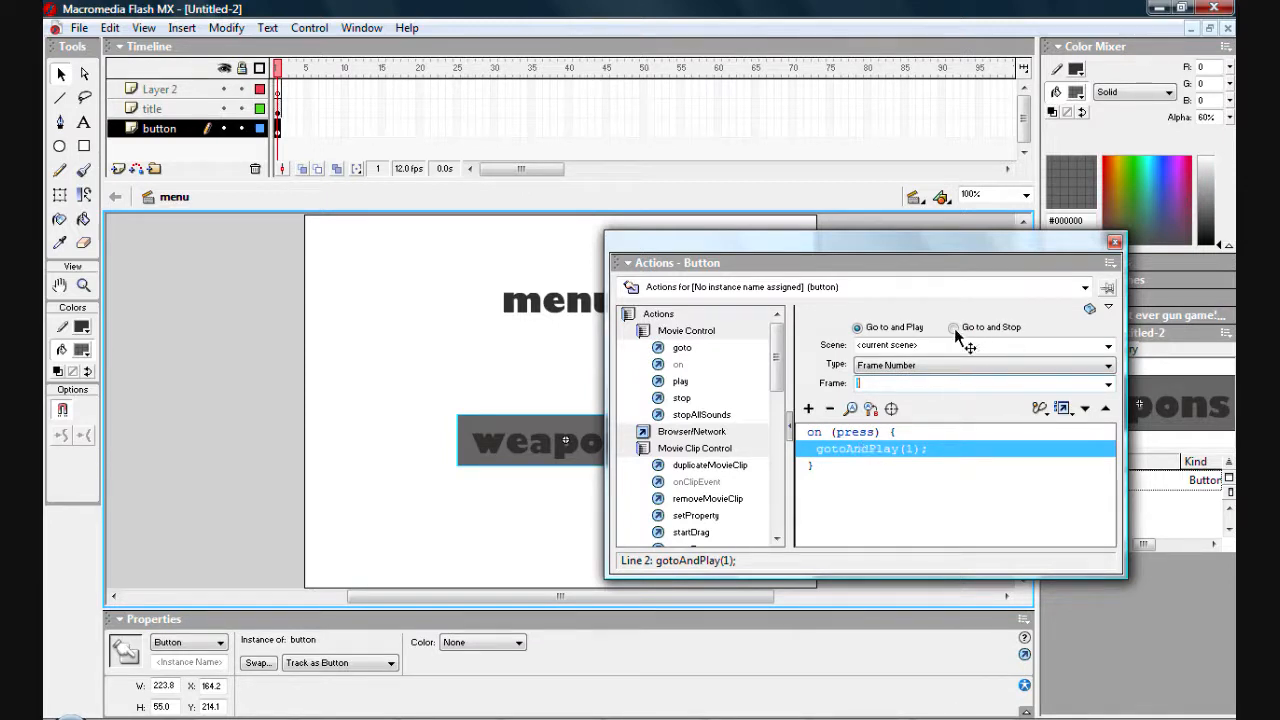
Target the action at the 'weapons' scene, frame 1: gotoAndPlay("weapons", 1)
{"action": "left_click", "coordinate": [1108, 344]}
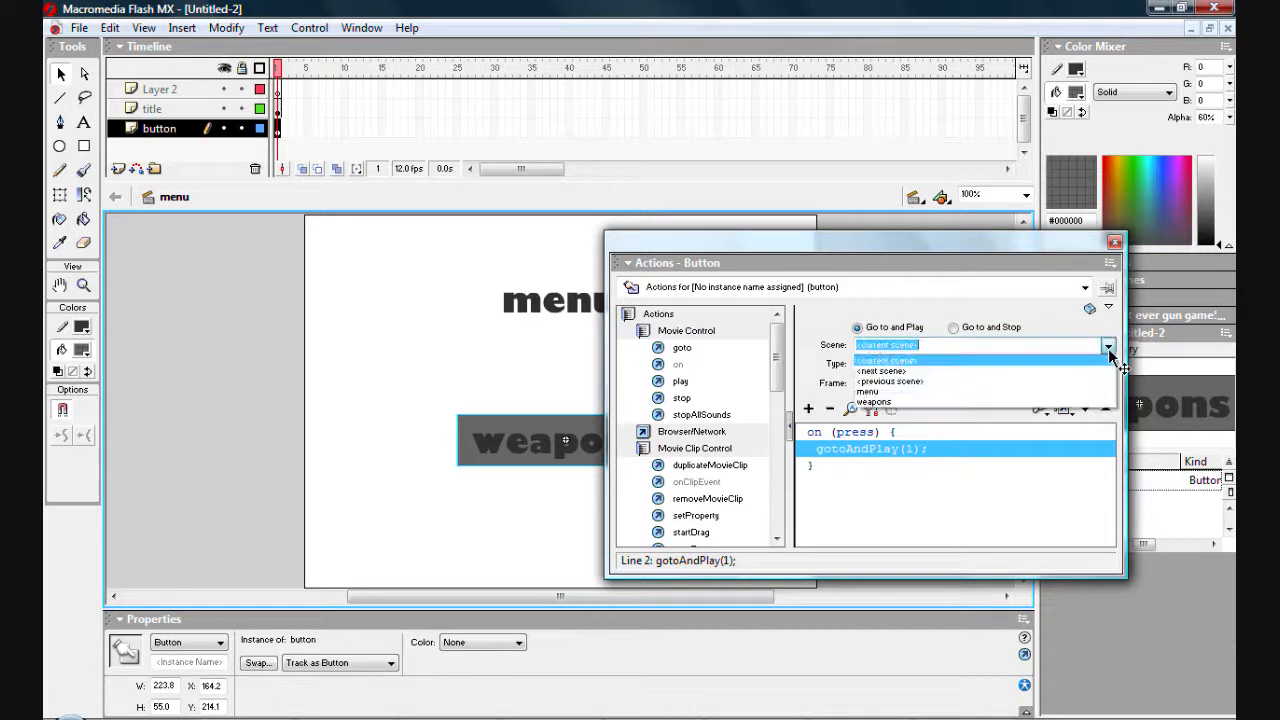
{"action": "left_click", "coordinate": [874, 400]}
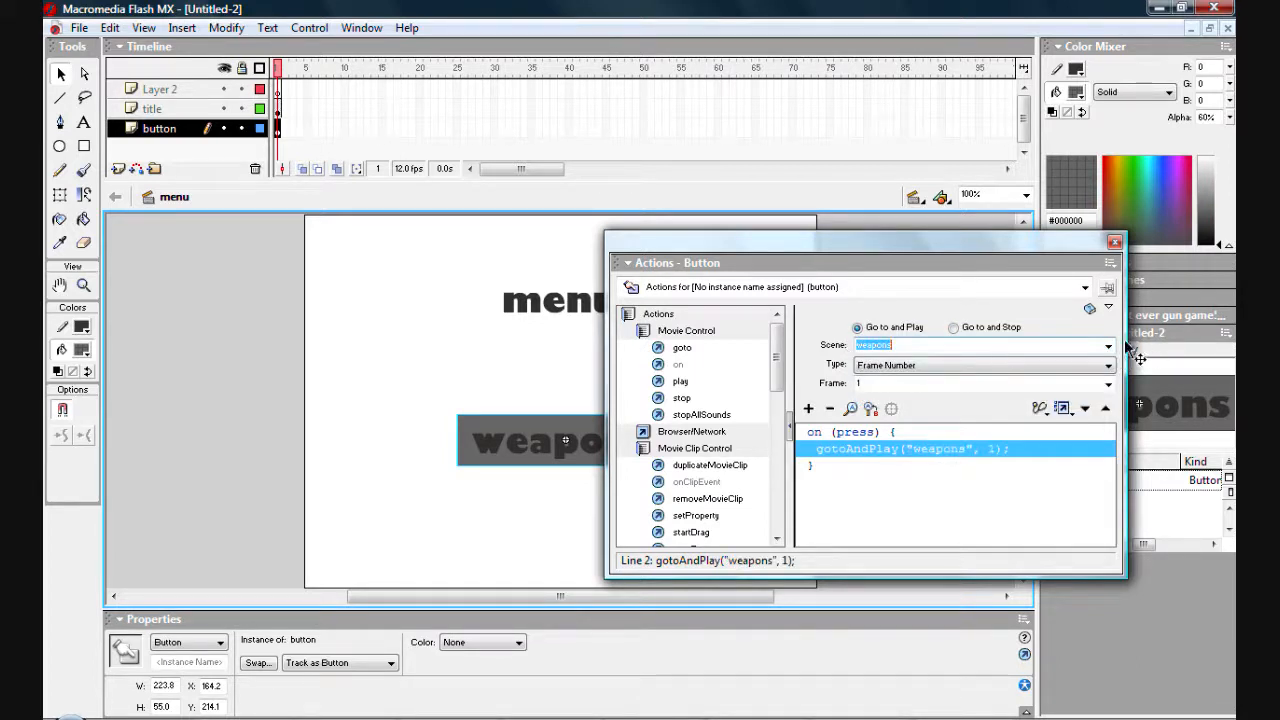
{"action": "left_click", "coordinate": [1108, 344]}
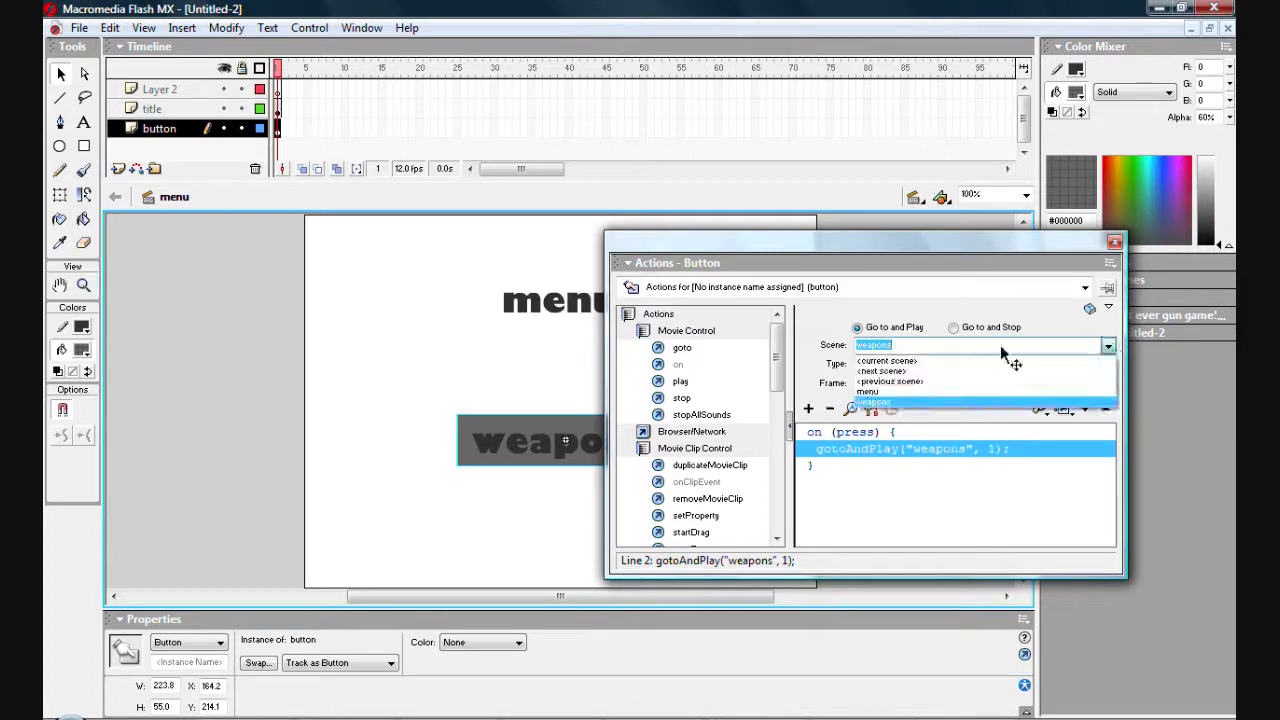
{"action": "left_click", "coordinate": [884, 360]}
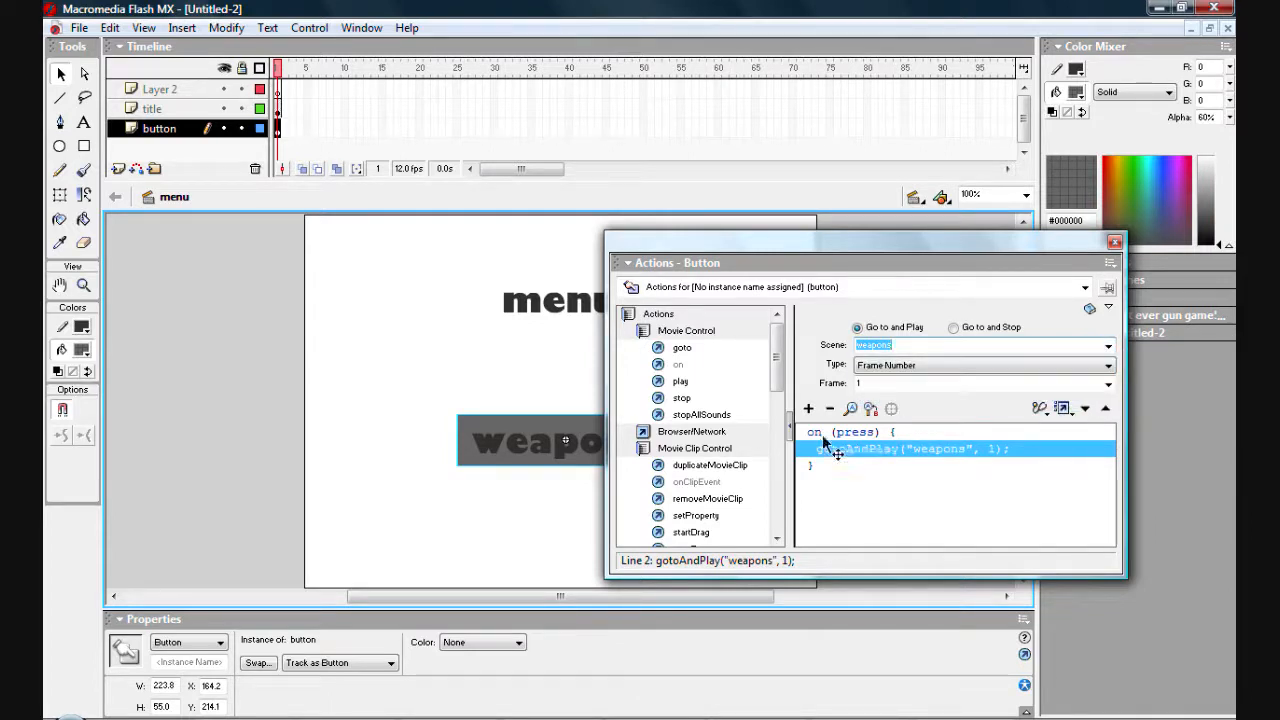
{"action": "mouse_move", "coordinate": [900, 444]}
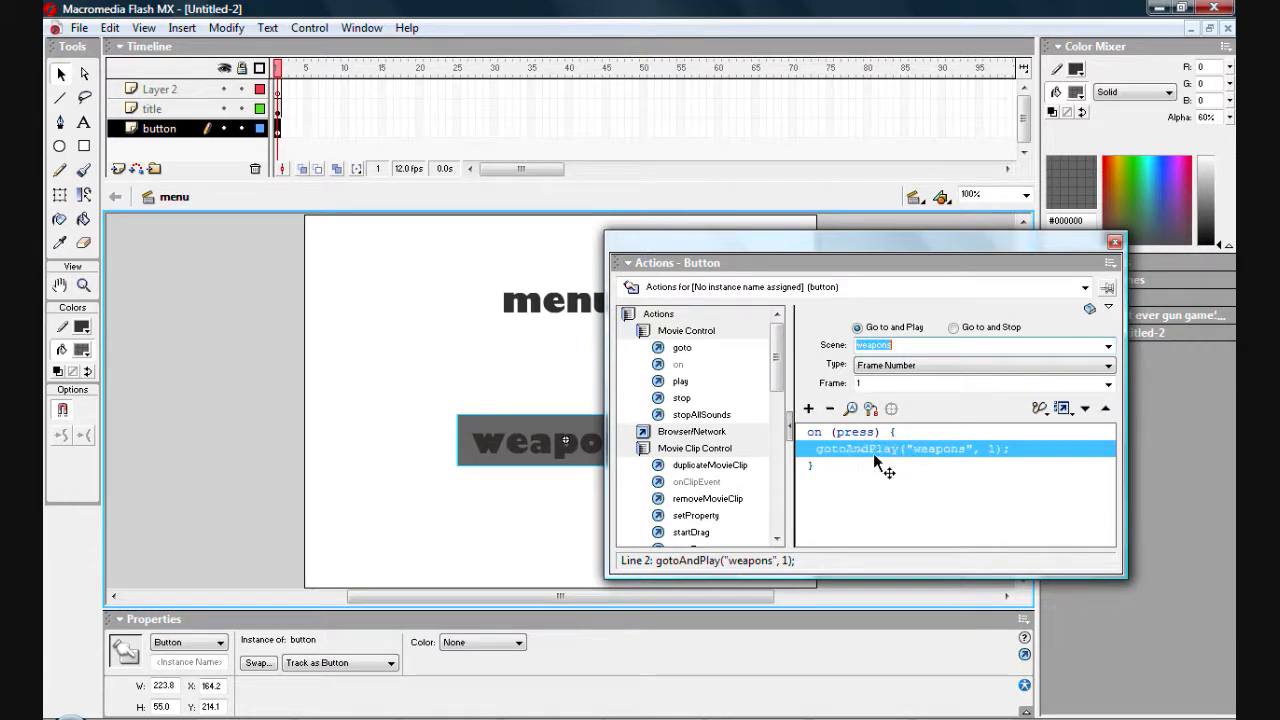
{"action": "mouse_move", "coordinate": [1020, 460]}
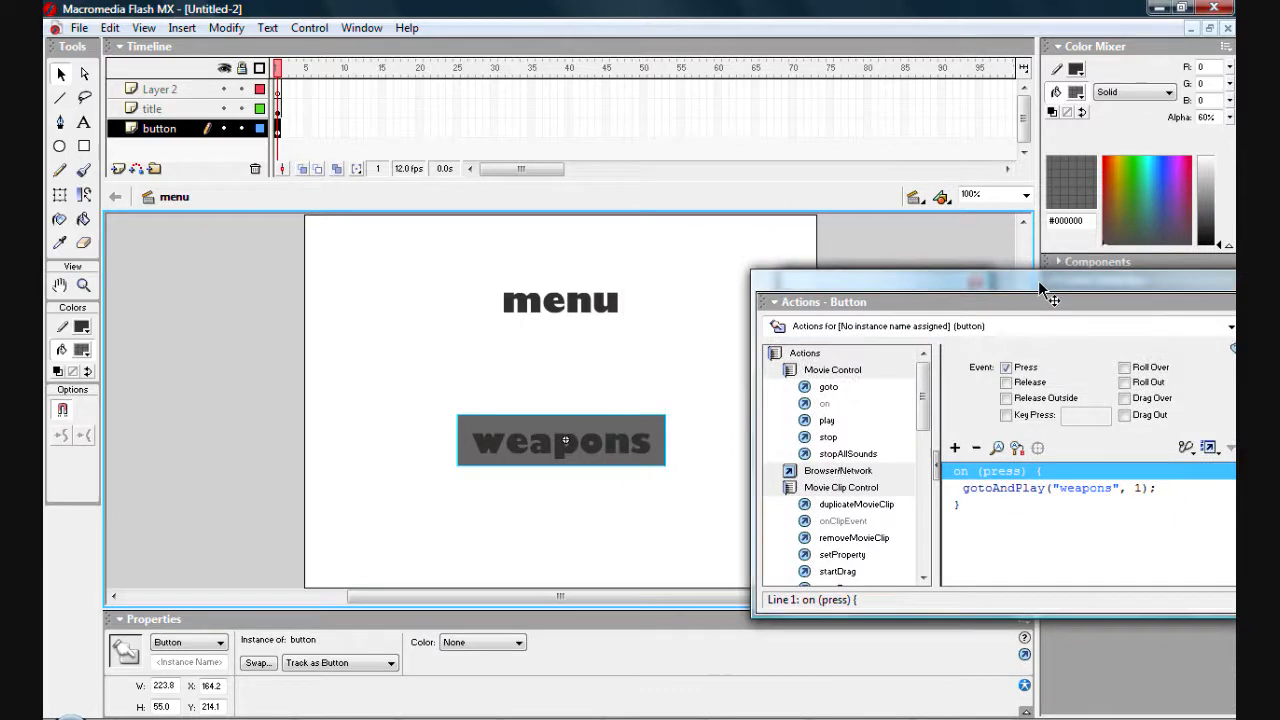
Move the Actions panel aside and add a layer named 'code' to the menu scene
{"action": "left_click_drag", "start_coordinate": [1000, 300], "coordinate": [600, 248]}
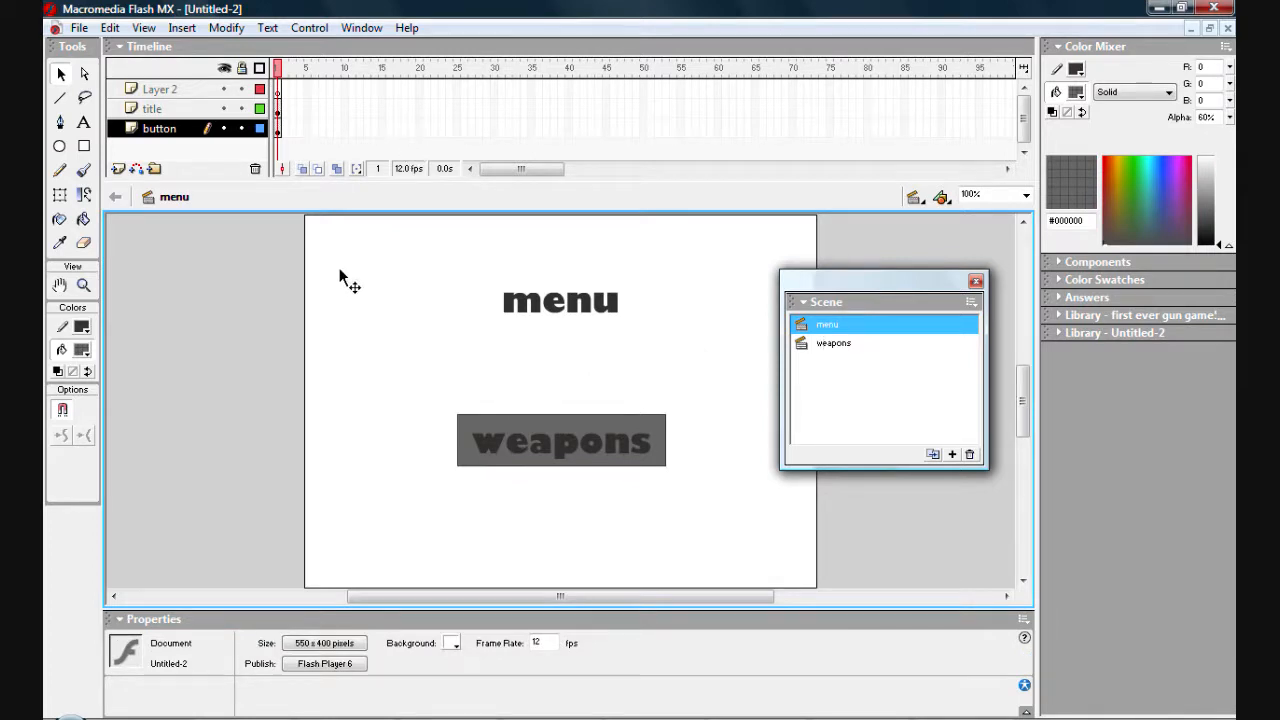
{"action": "mouse_move", "coordinate": [840, 350]}
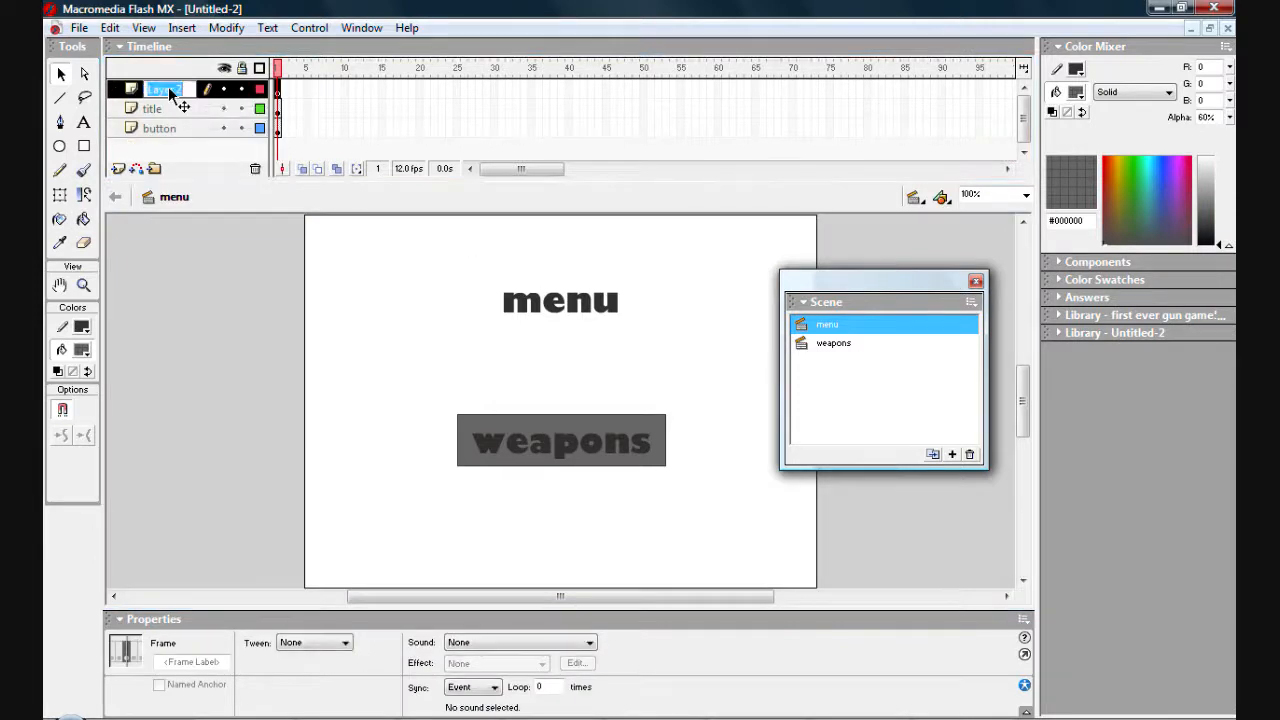
{"action": "type", "text": "code"}
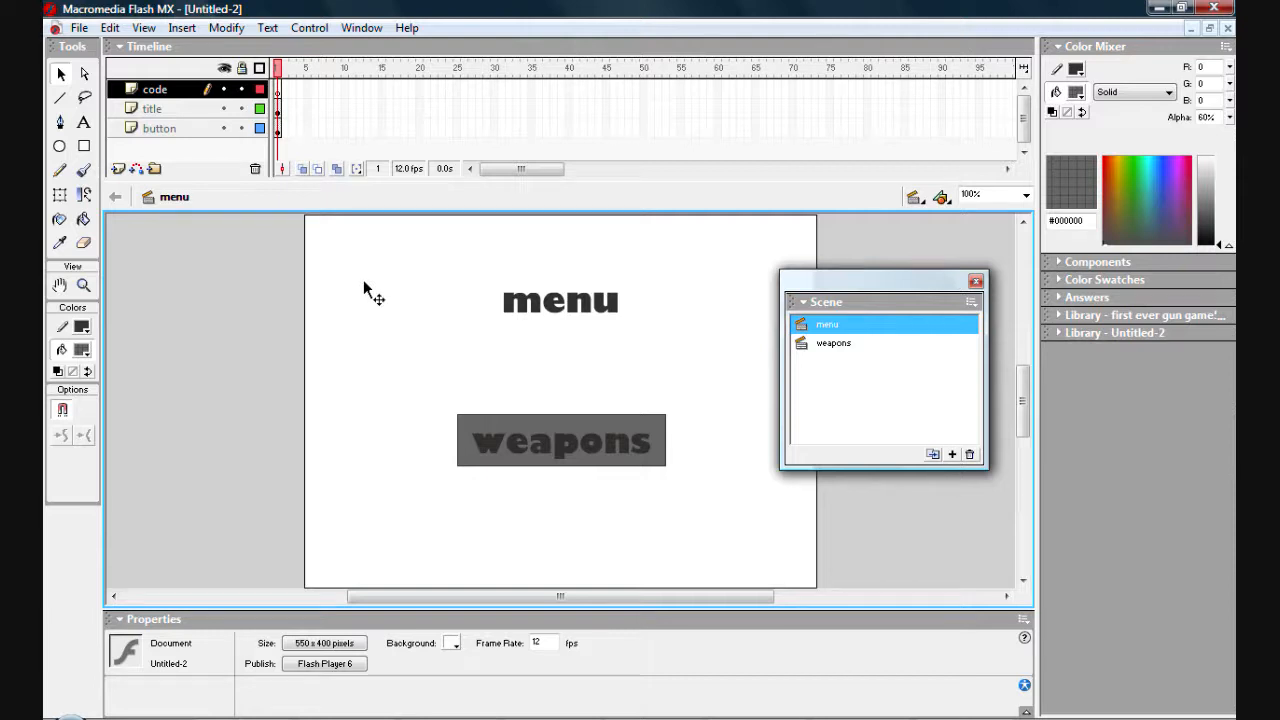
{"action": "left_click", "coordinate": [276, 88]}
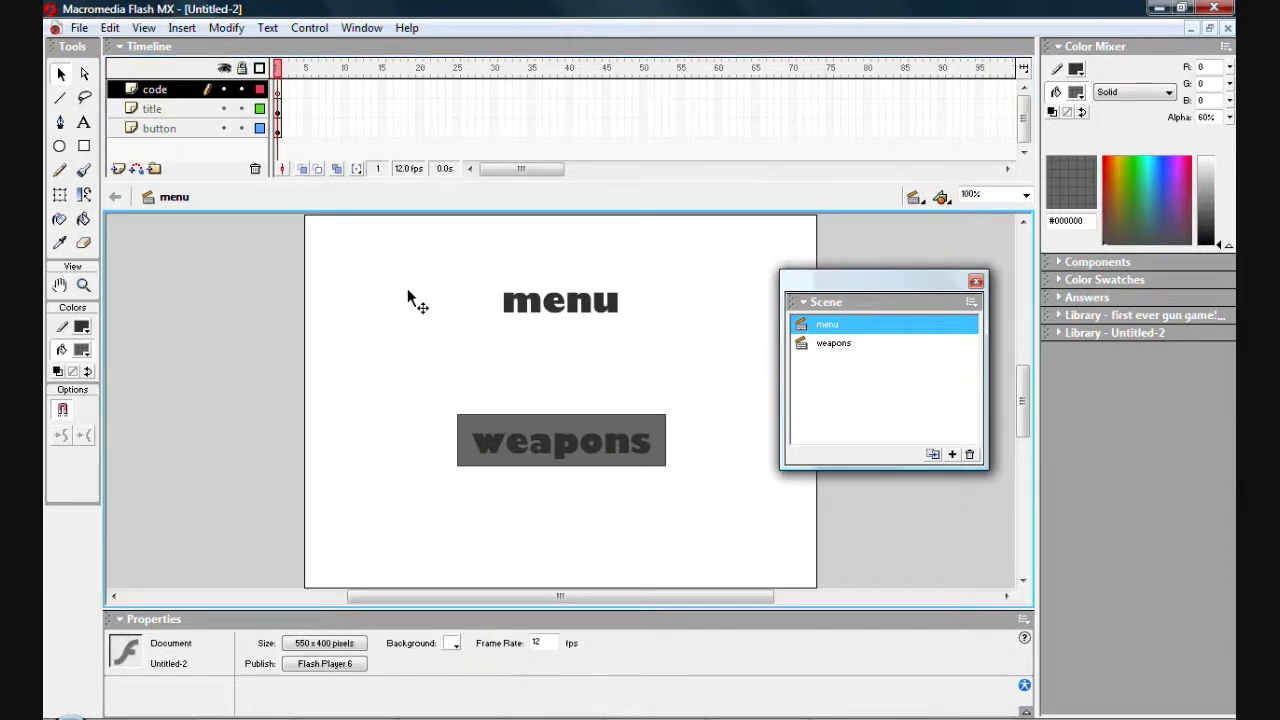
{"action": "mouse_move", "coordinate": [410, 298]}
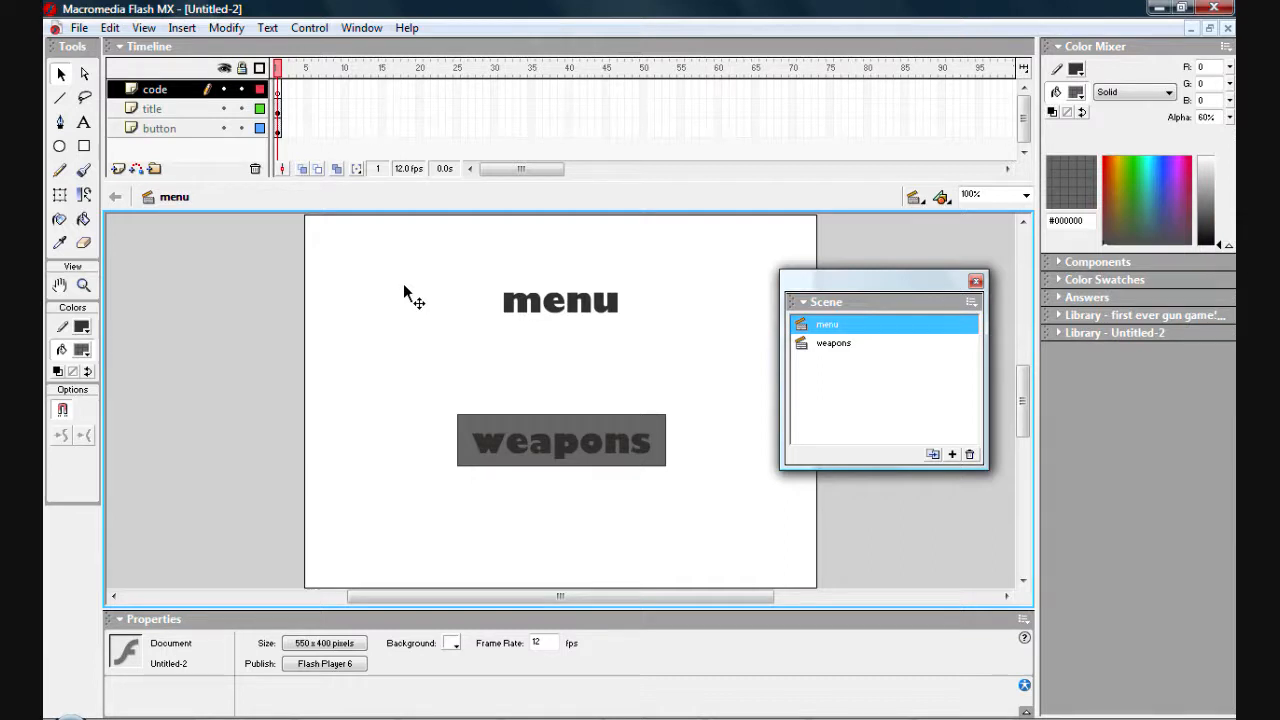
{"action": "left_click", "coordinate": [560, 440]}
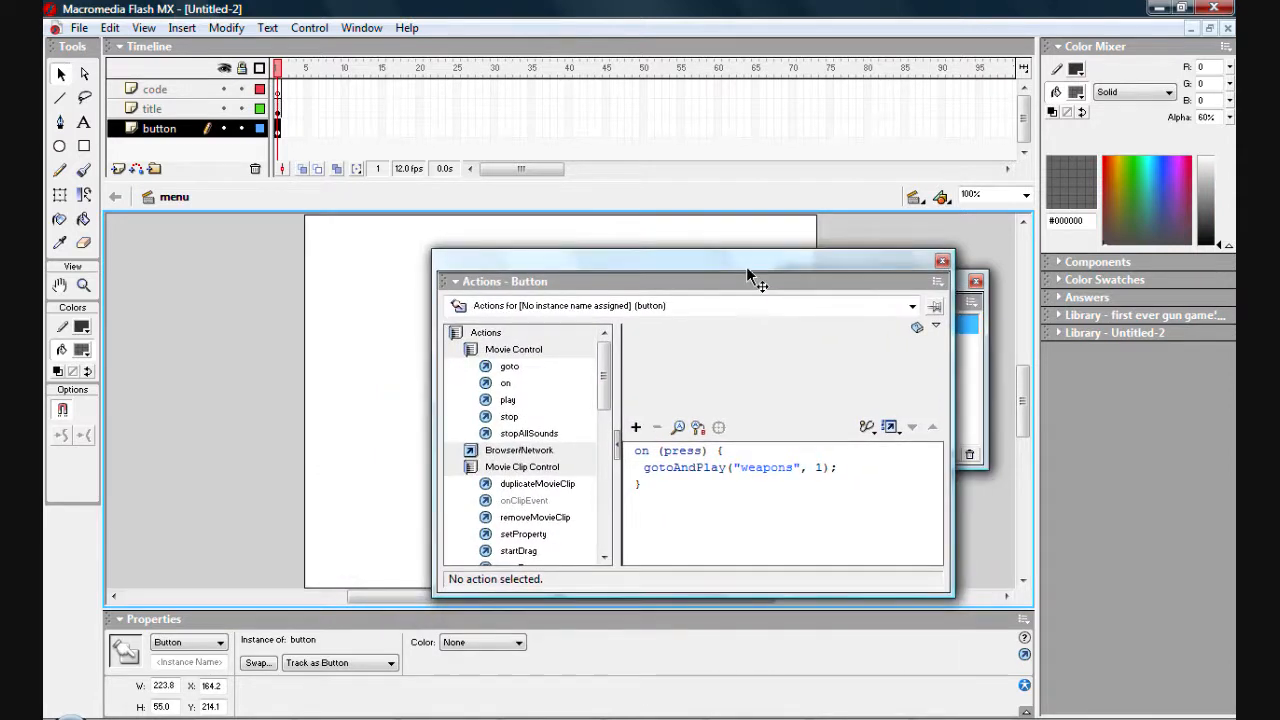
{"action": "mouse_move", "coordinate": [684, 312]}
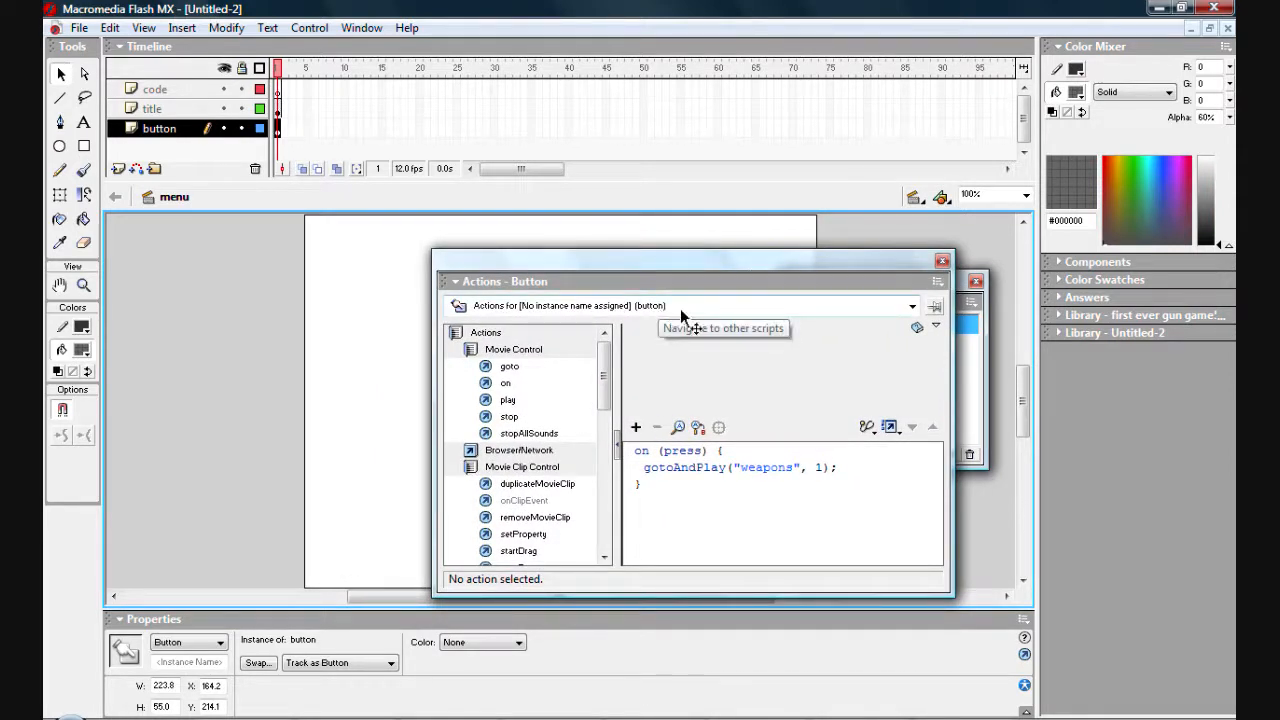
{"action": "mouse_move", "coordinate": [670, 296]}
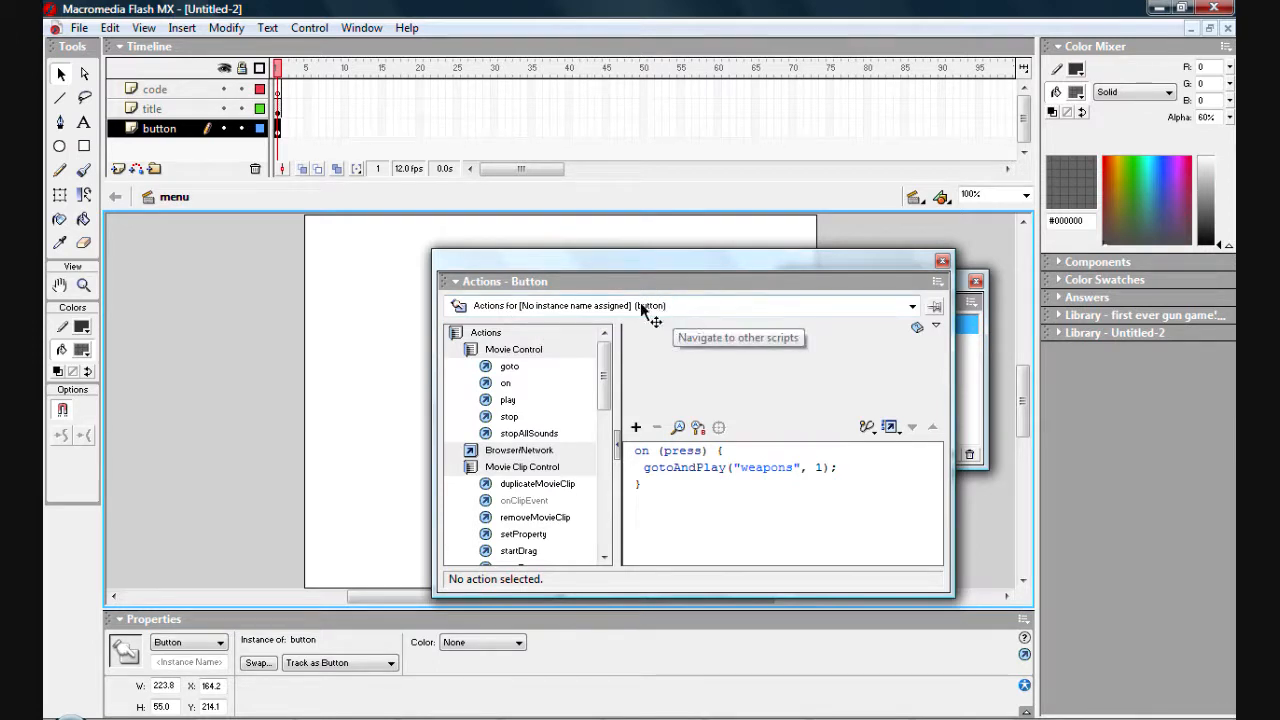
Switch the Actions panel from the button script to frame 1 of the code layer
{"action": "left_click", "coordinate": [910, 306]}
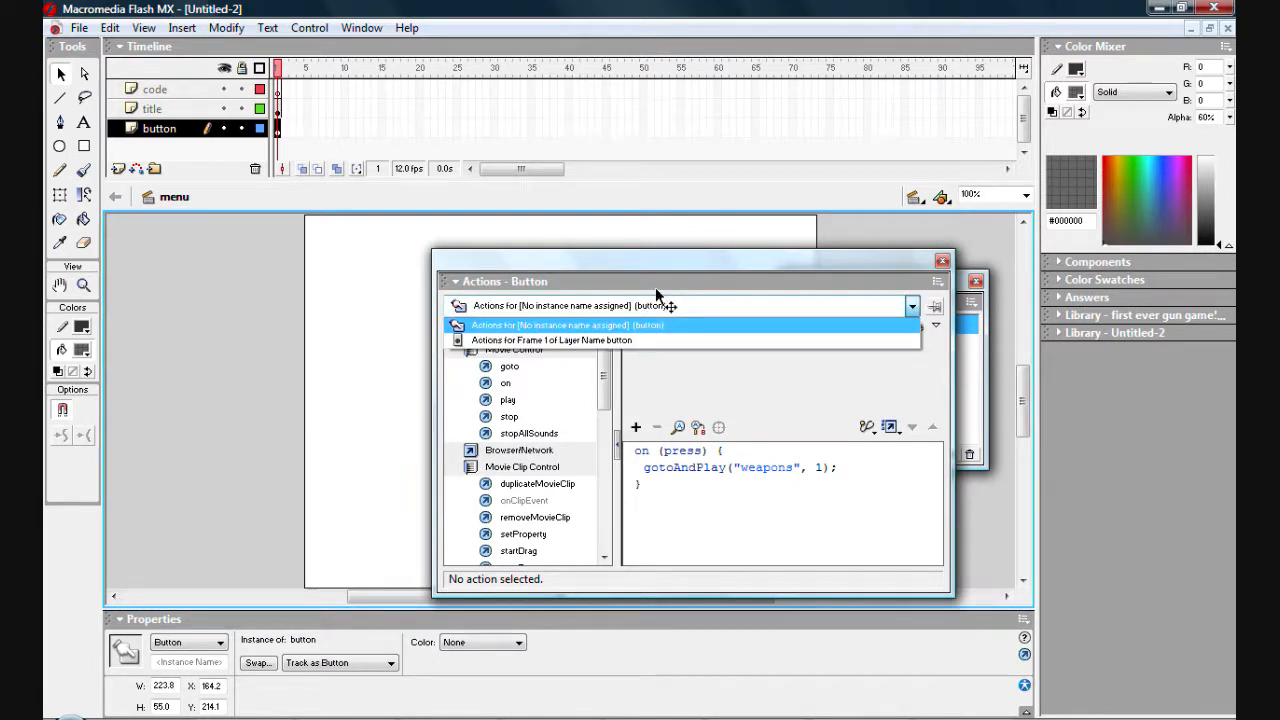
{"action": "left_click", "coordinate": [568, 304]}
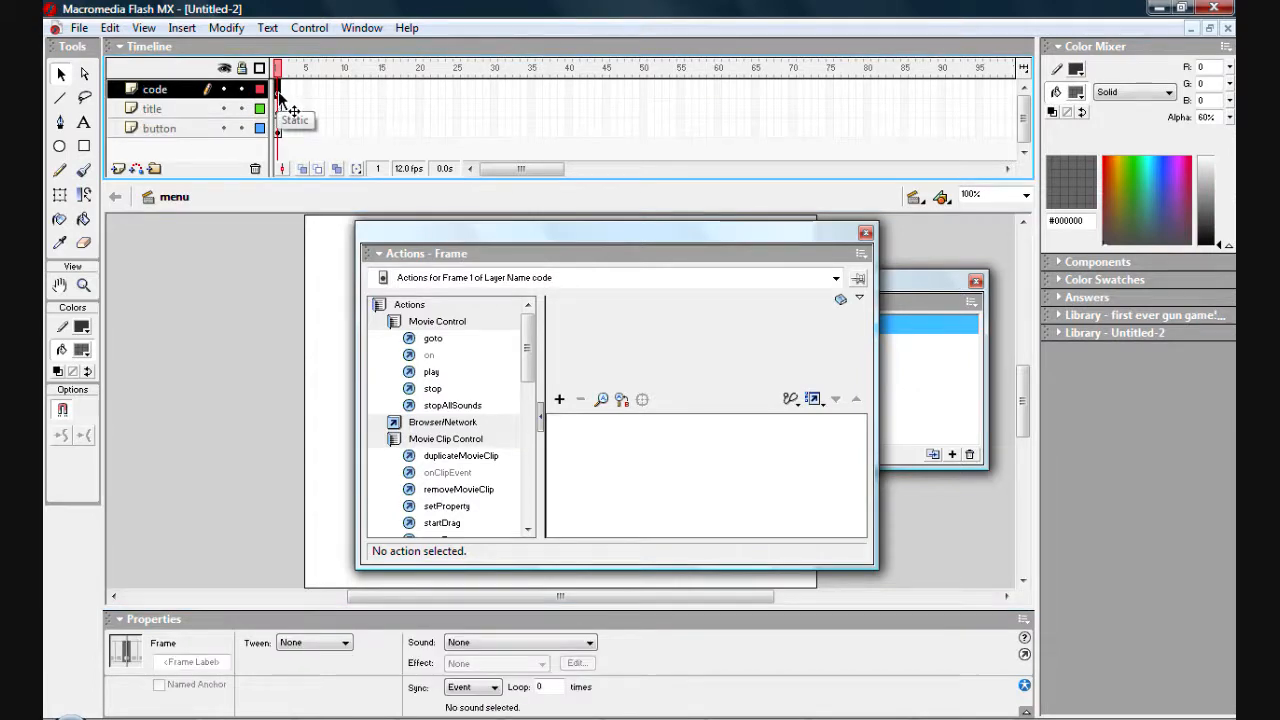
{"action": "mouse_move", "coordinate": [700, 240]}
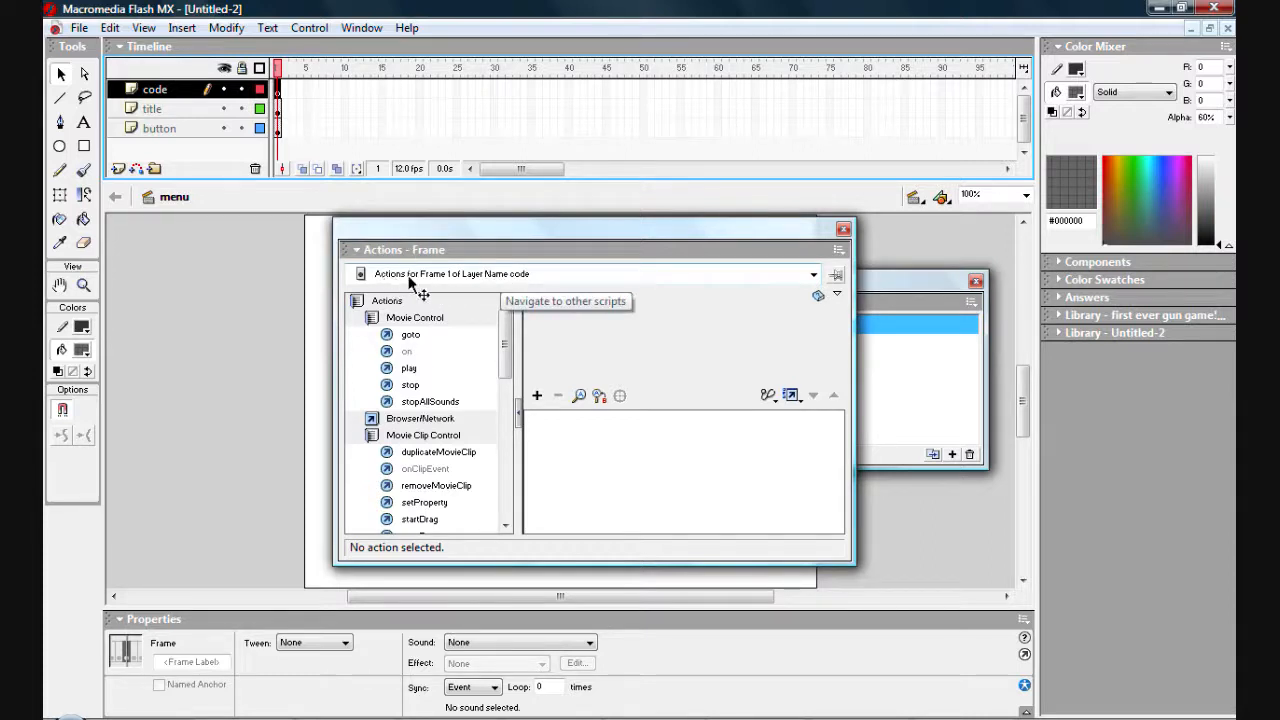
{"action": "mouse_move", "coordinate": [470, 284]}
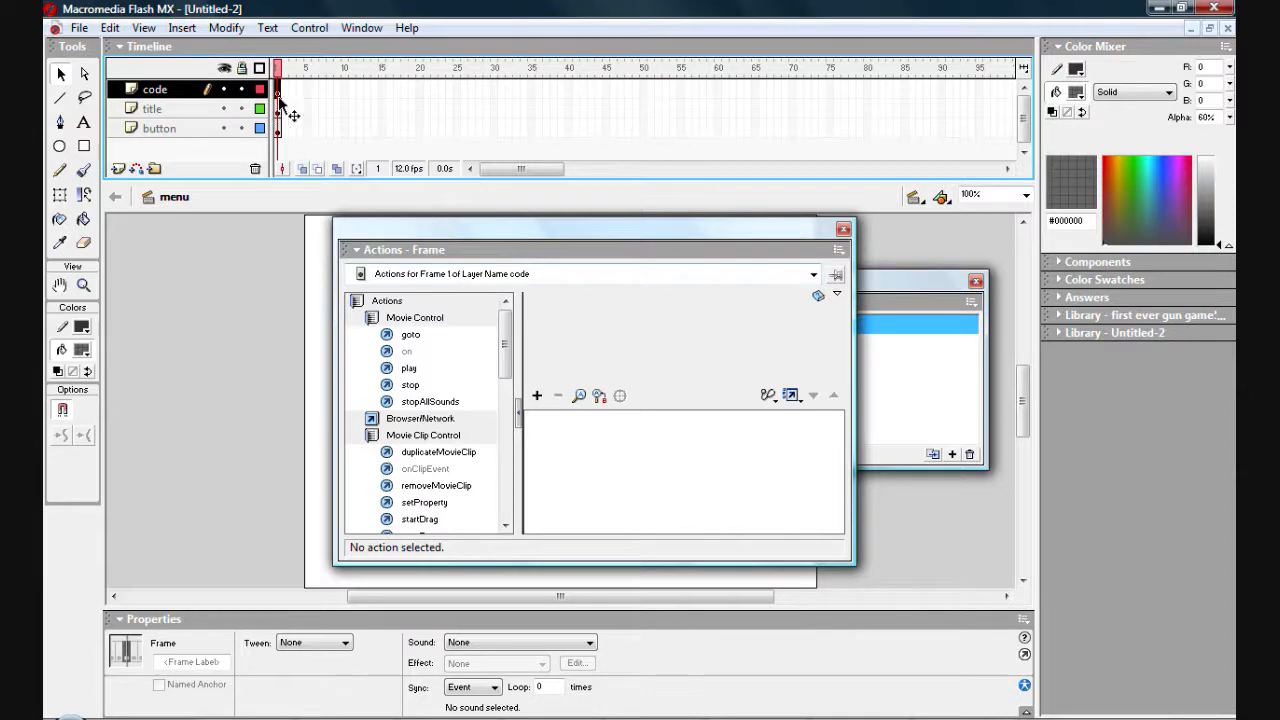
{"action": "mouse_move", "coordinate": [164, 110]}
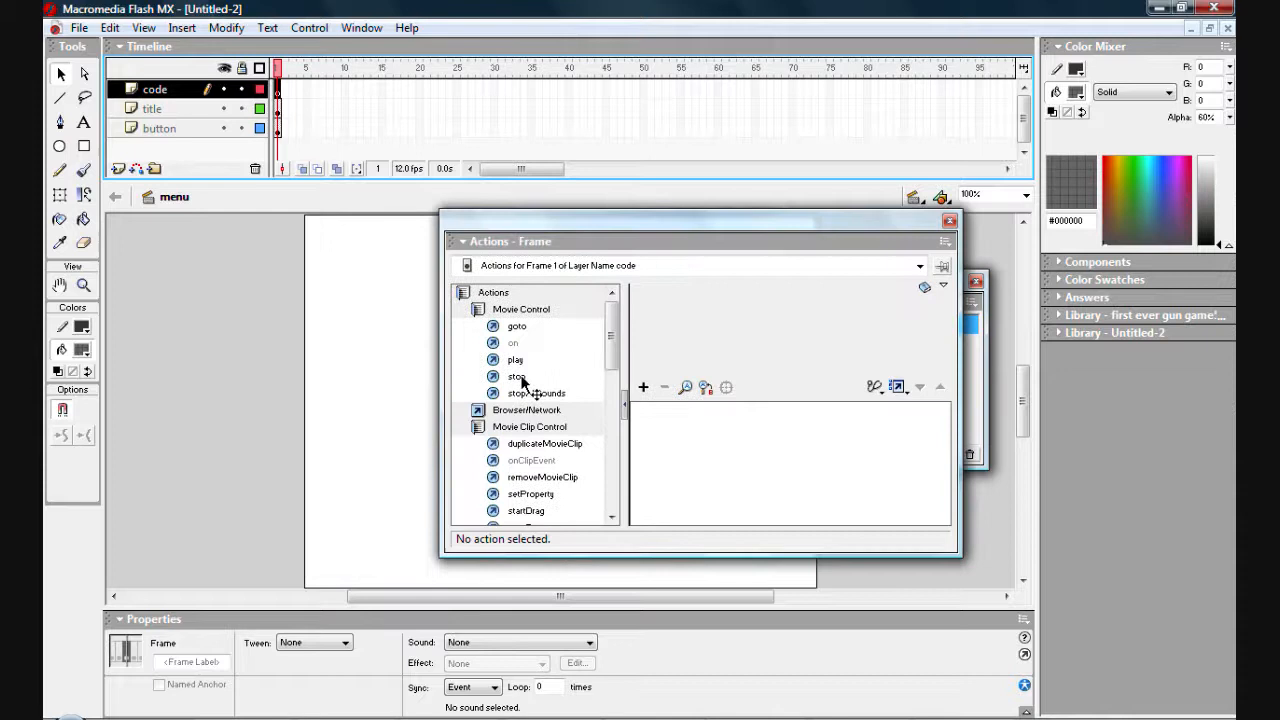
Add a stop() action to frame 1 of the code layer and close the Actions panel
{"action": "double_click", "coordinate": [516, 376]}
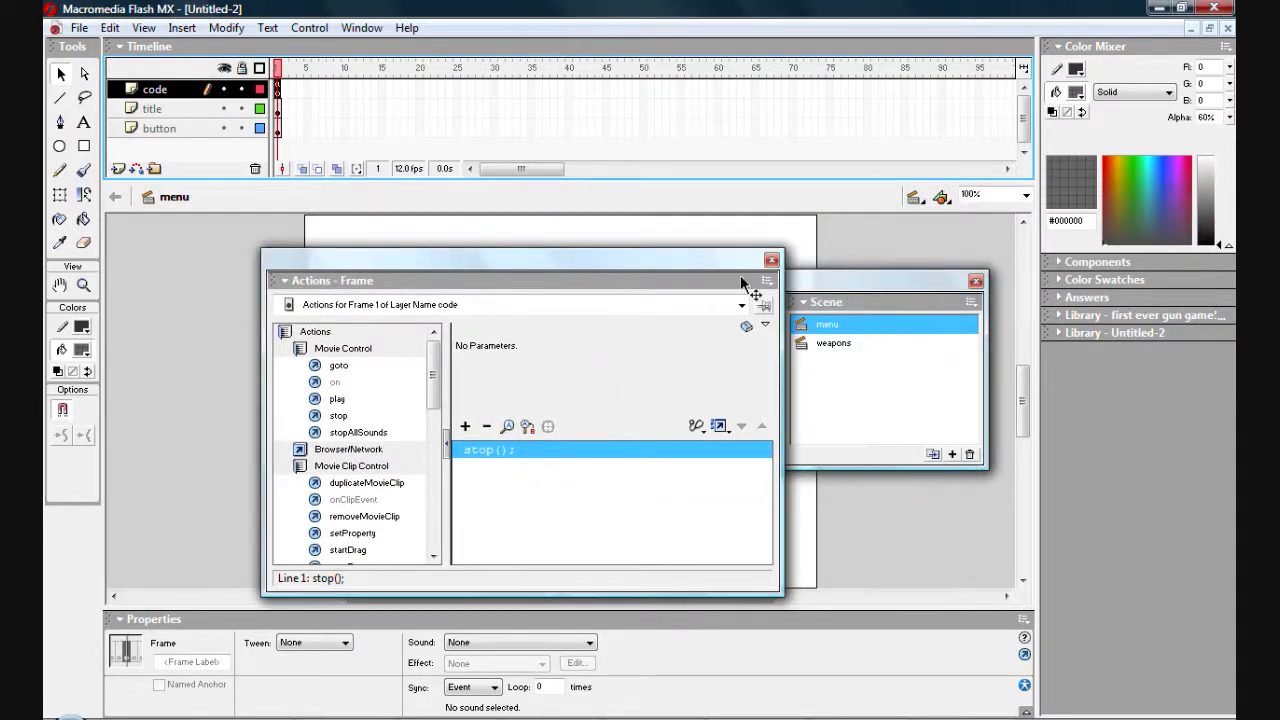
{"action": "mouse_move", "coordinate": [772, 260]}
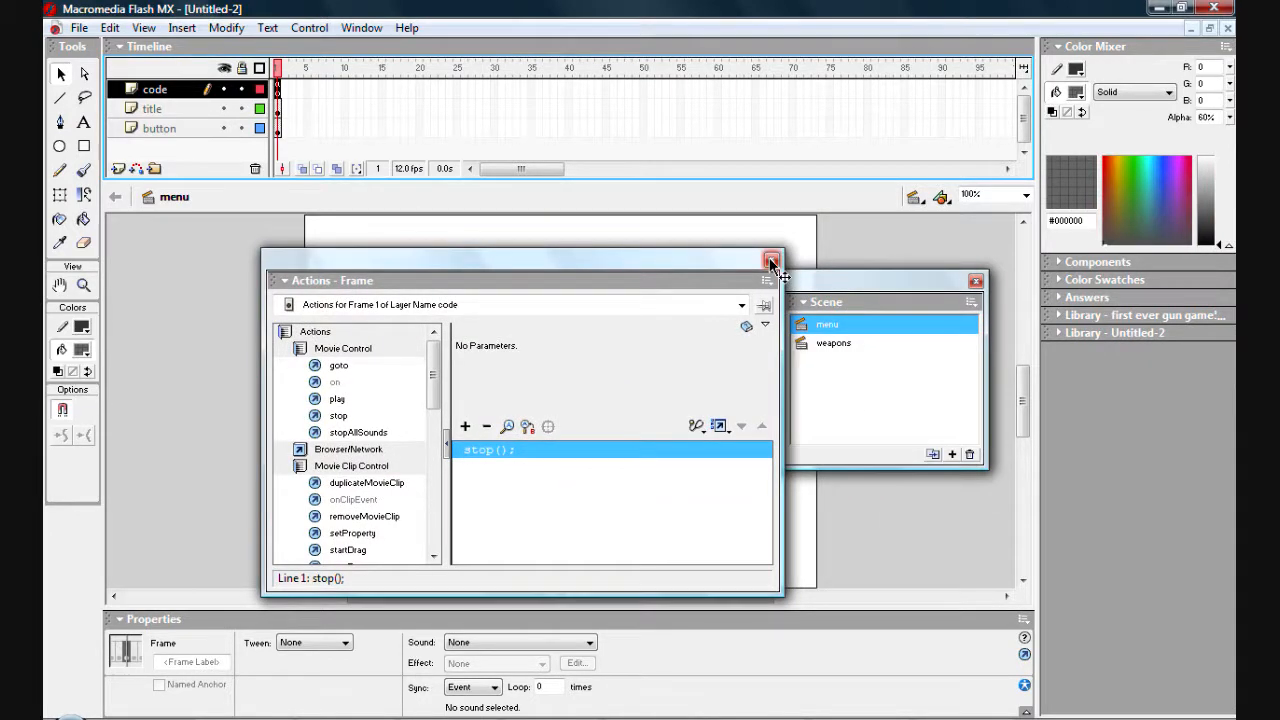
{"action": "left_click", "coordinate": [772, 258]}
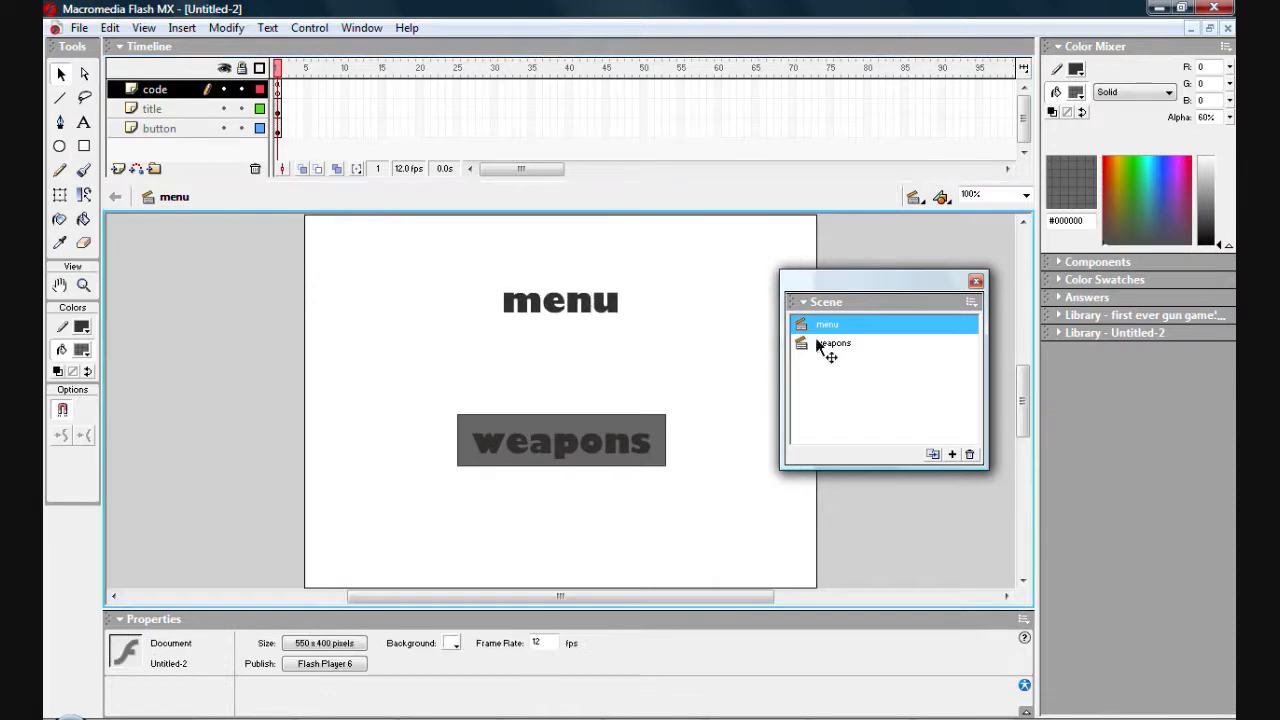
In the weapons scene add a 'code' layer with stop() in frame 1, then return to menu
{"action": "left_click", "coordinate": [832, 344]}
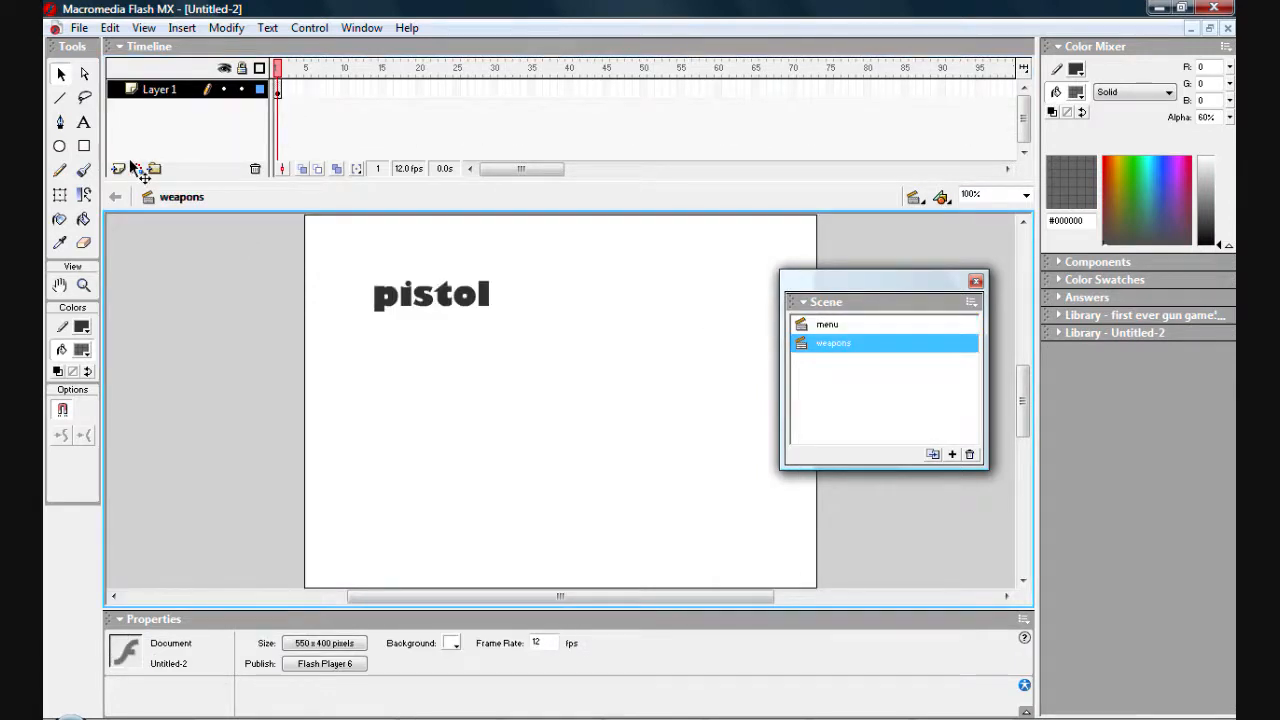
{"action": "left_click", "coordinate": [118, 168]}
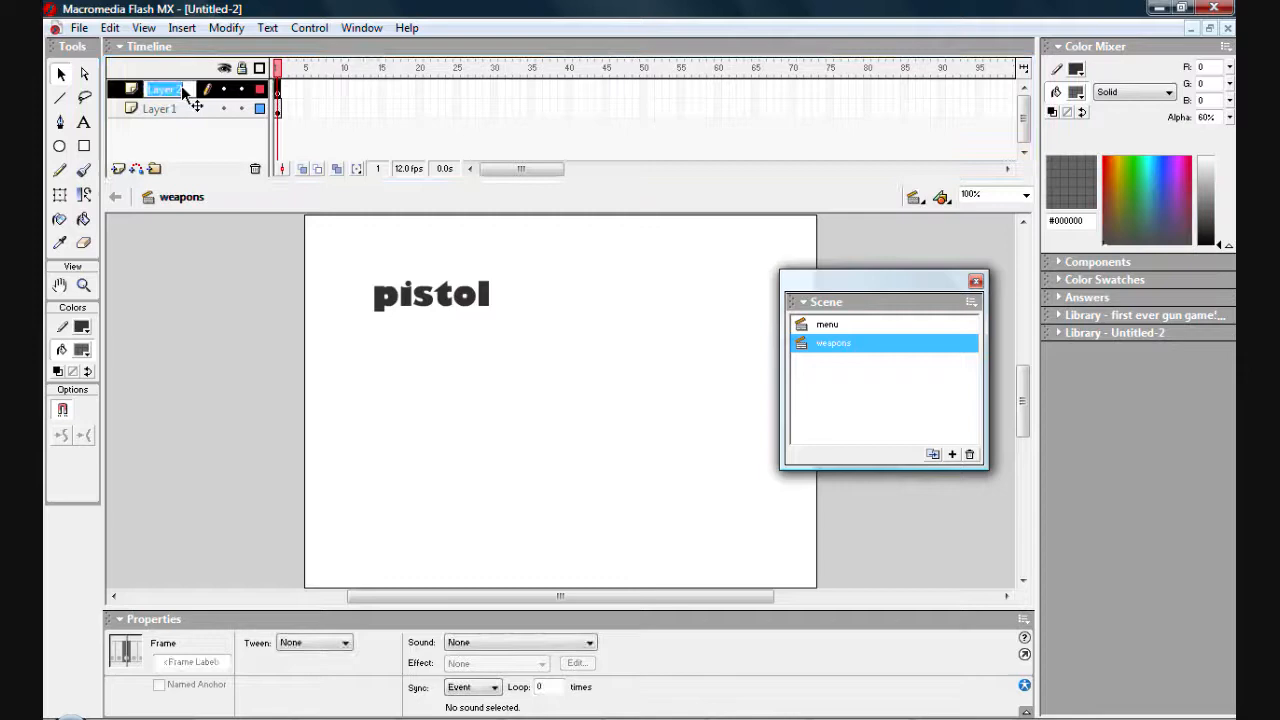
{"action": "type", "text": "code"}
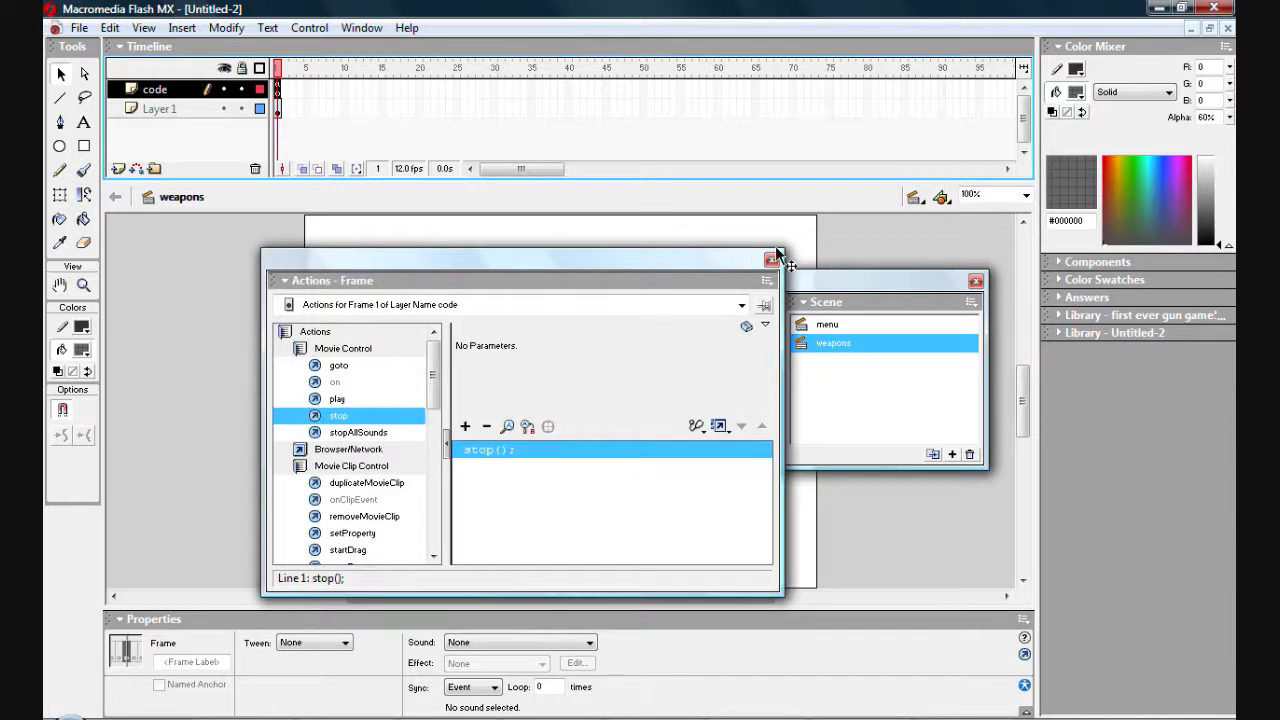
{"action": "left_click", "coordinate": [778, 256]}
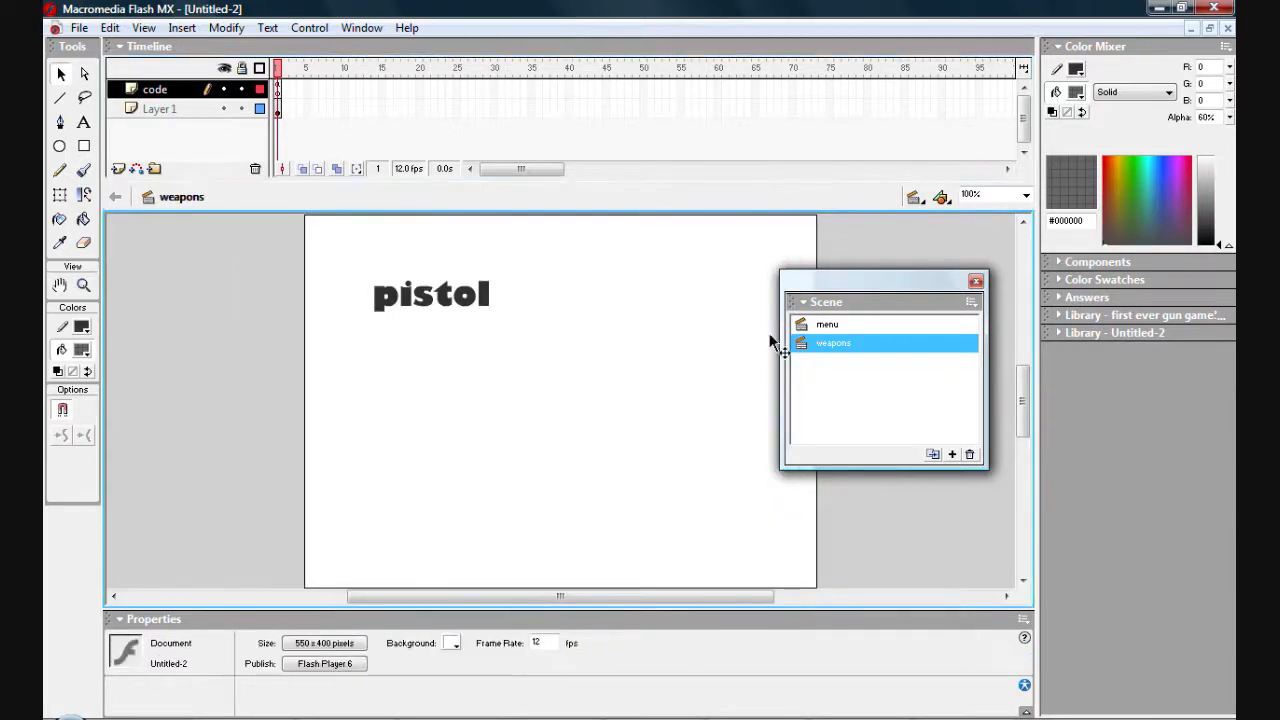
{"action": "left_click", "coordinate": [828, 324]}
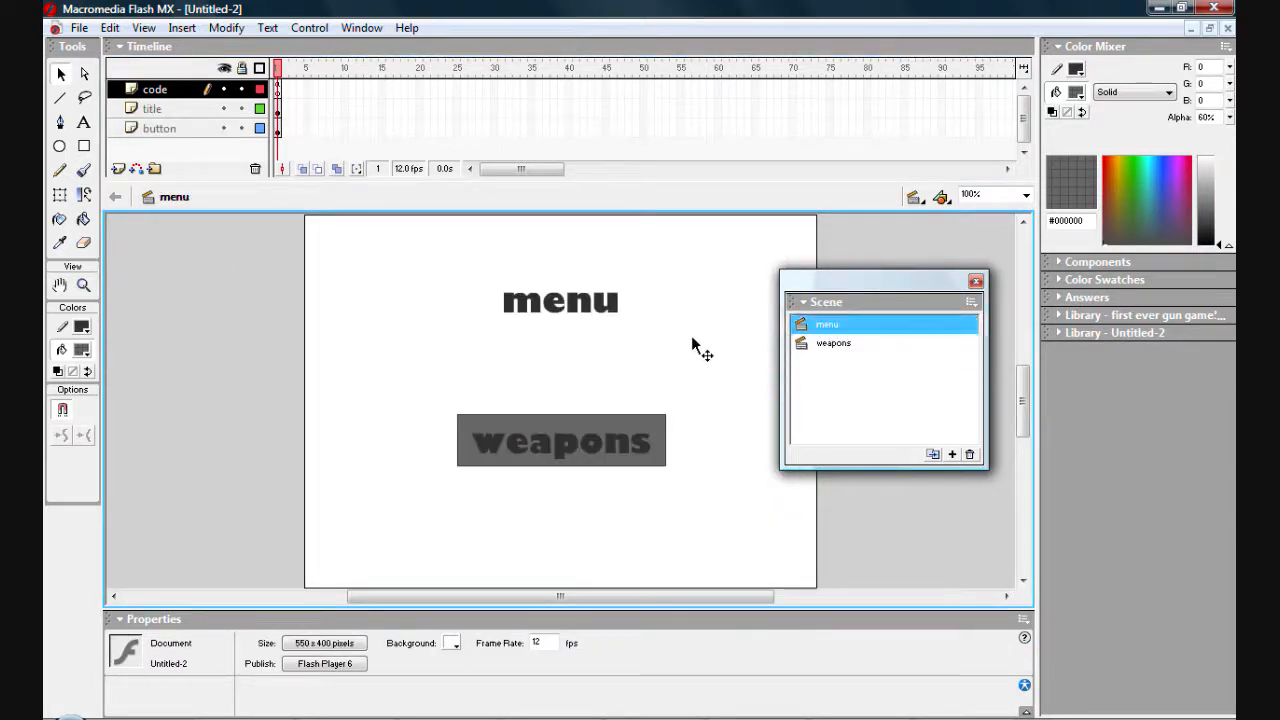
{"action": "mouse_move", "coordinate": [696, 336]}
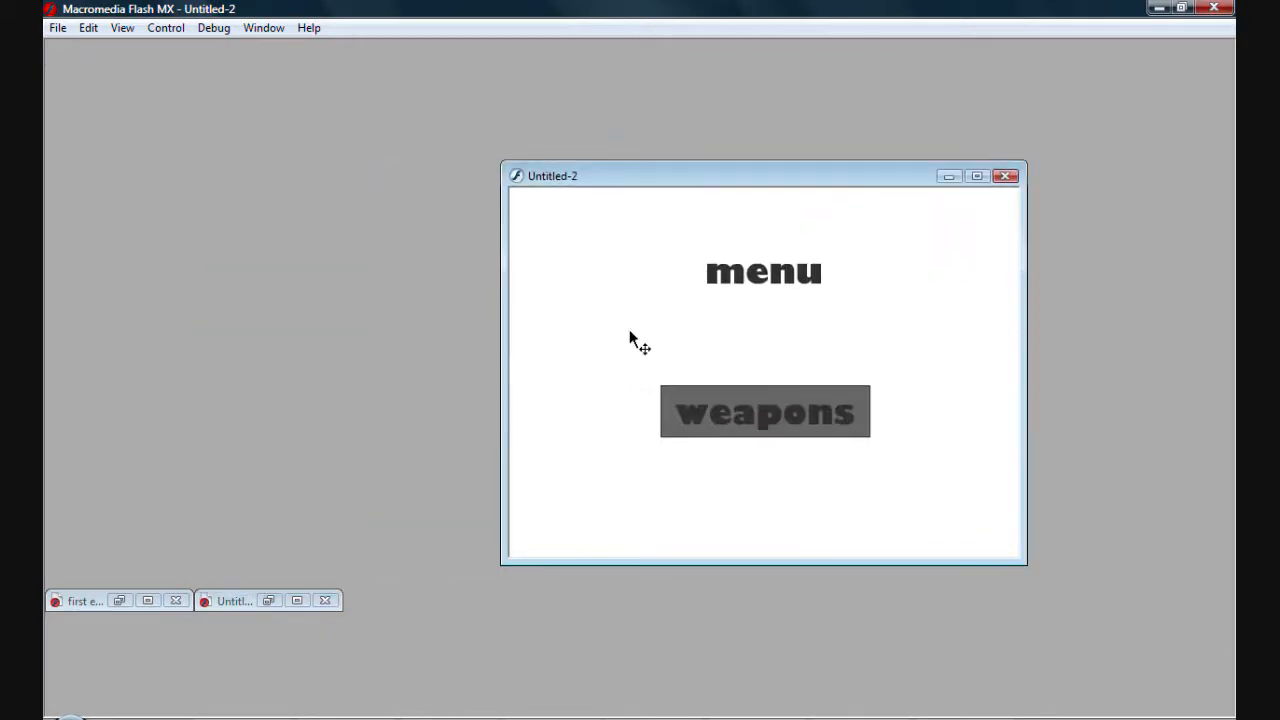
{"action": "mouse_move", "coordinate": [764, 440]}
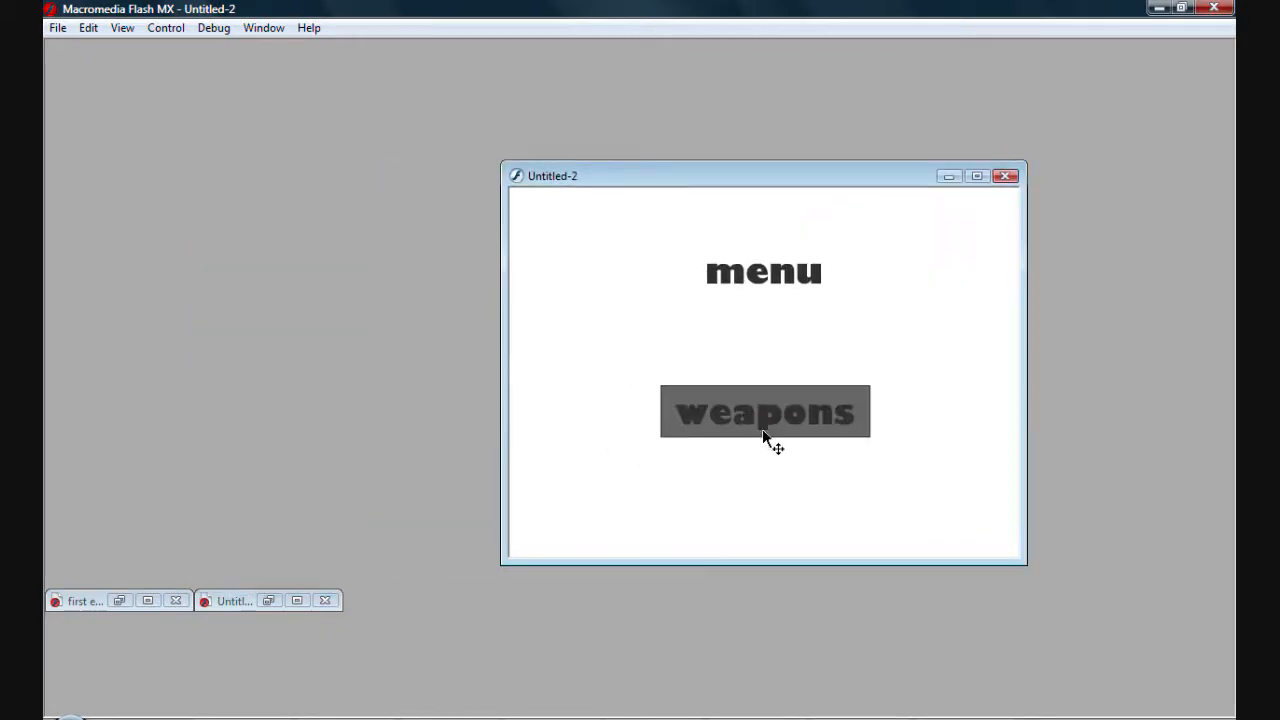
{"action": "mouse_move", "coordinate": [800, 442]}
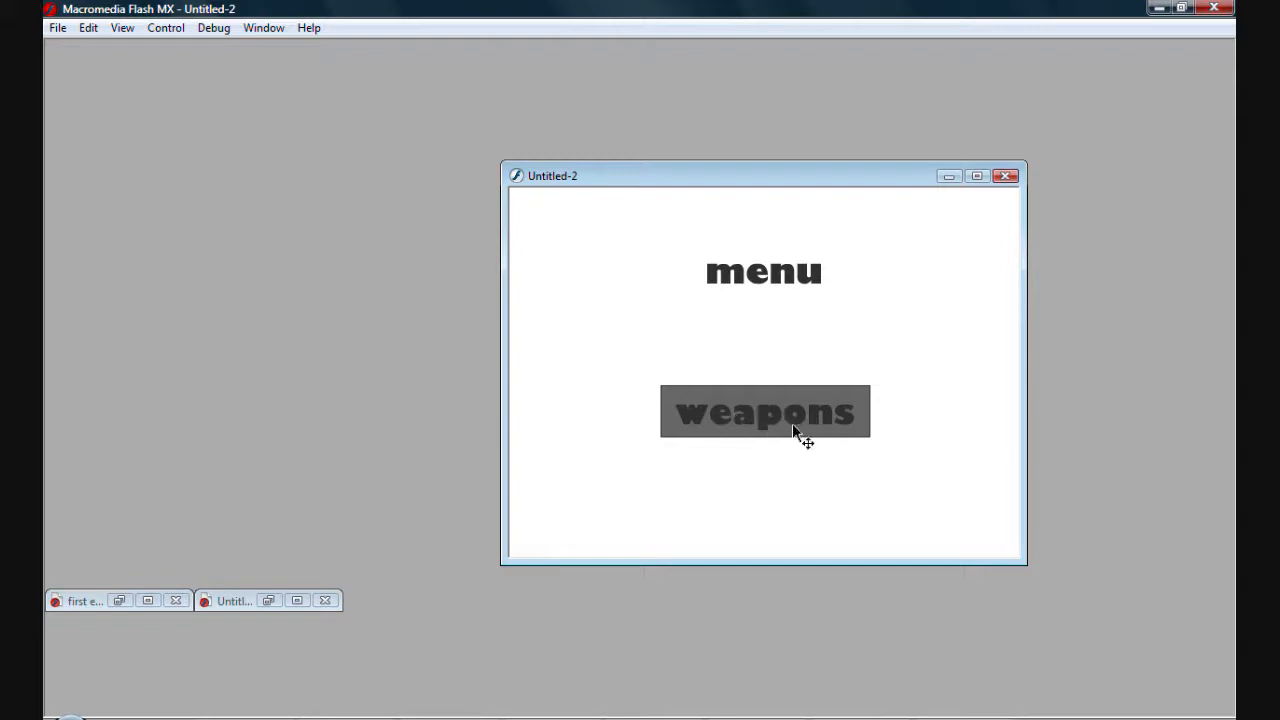
{"action": "mouse_move", "coordinate": [752, 418]}
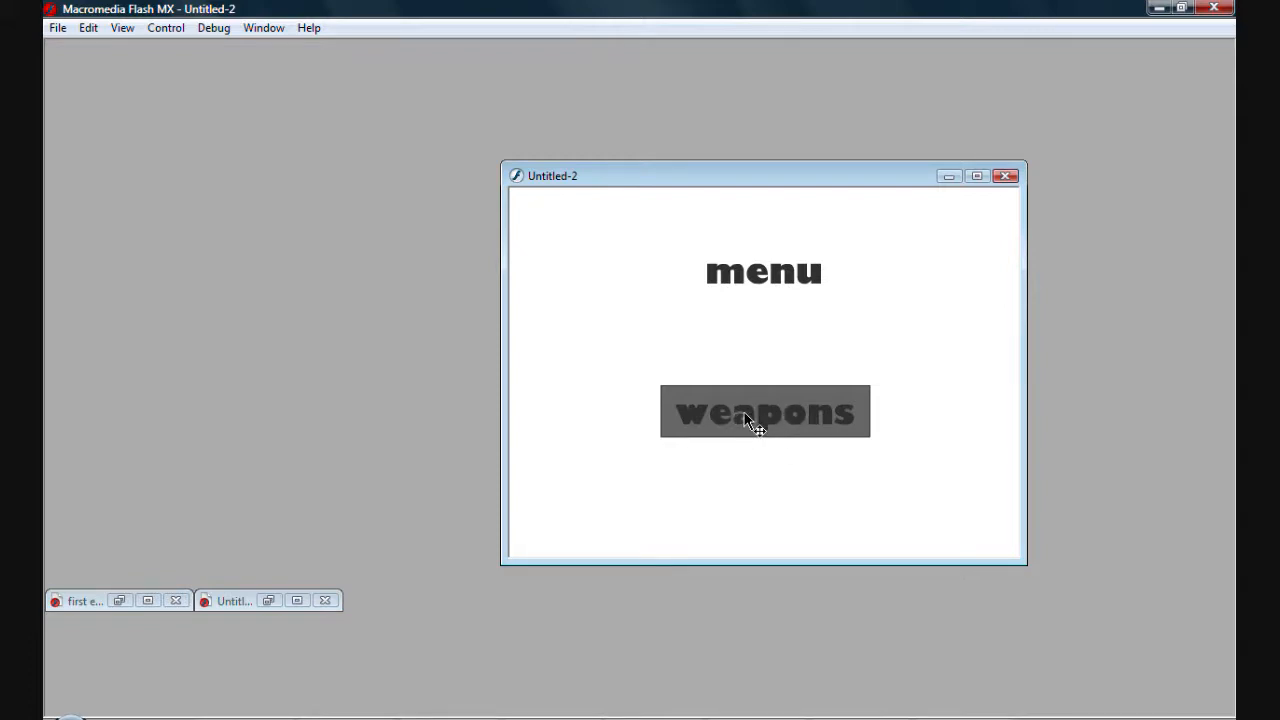
Test the movie and press weapons to confirm it jumps to the pistol screen
{"action": "left_click", "coordinate": [764, 412]}
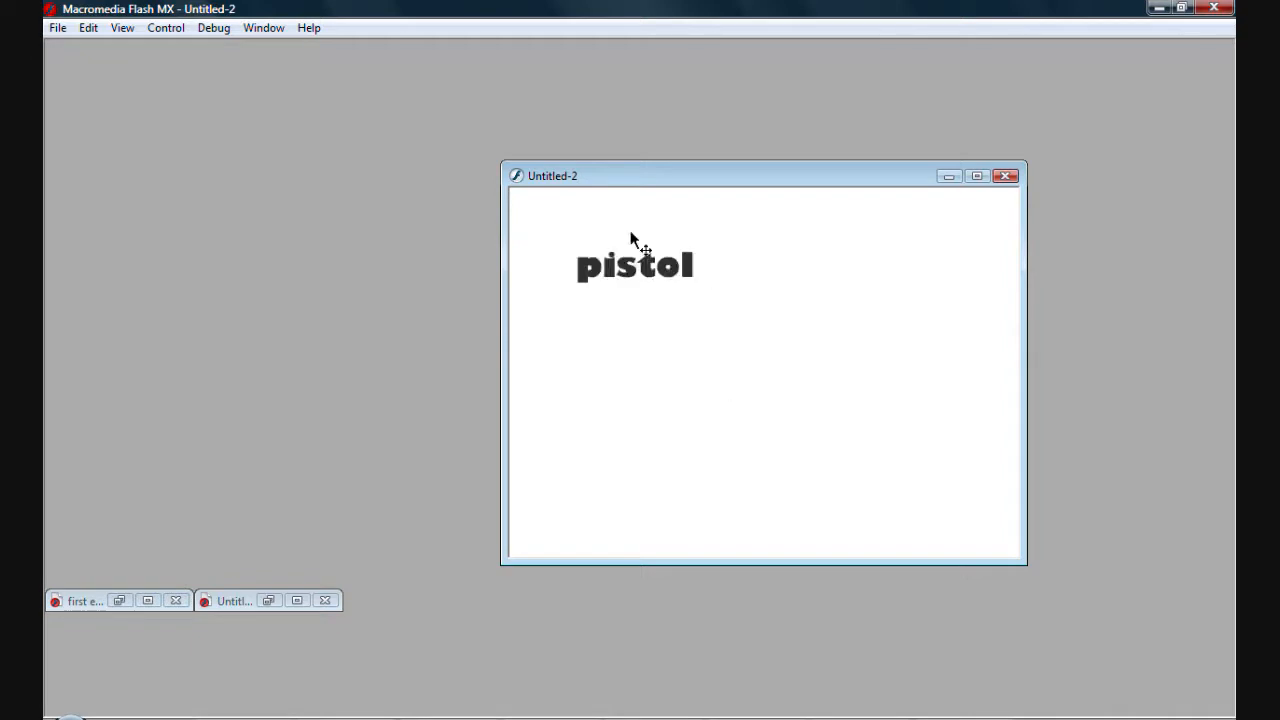
{"action": "mouse_move", "coordinate": [808, 464]}
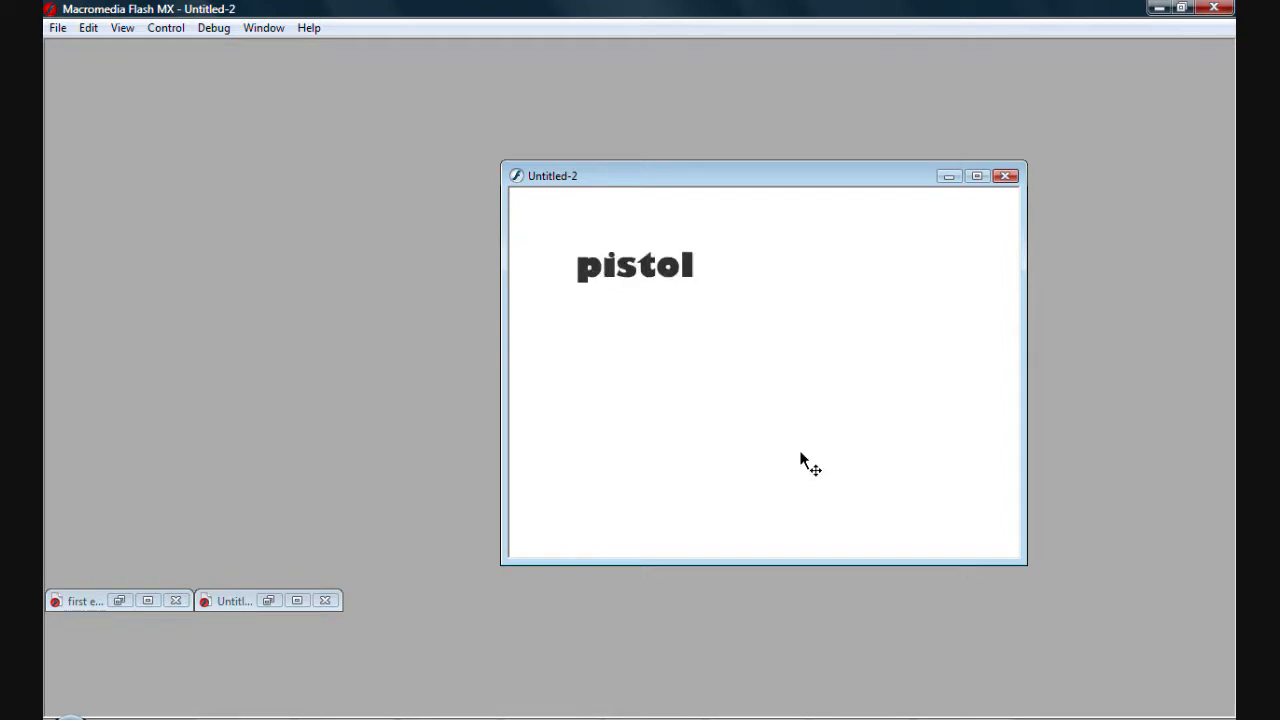